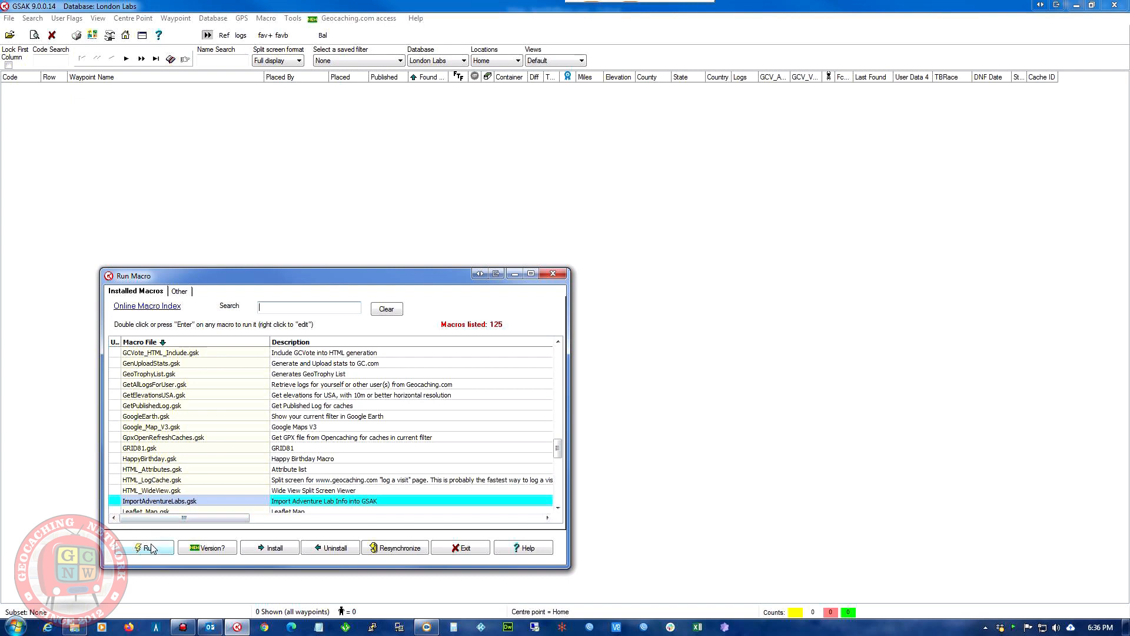
Run the ImportAdventureLabs.gsk macro to bring up its import settings
{"action": "left_click", "coordinate": [143, 548]}
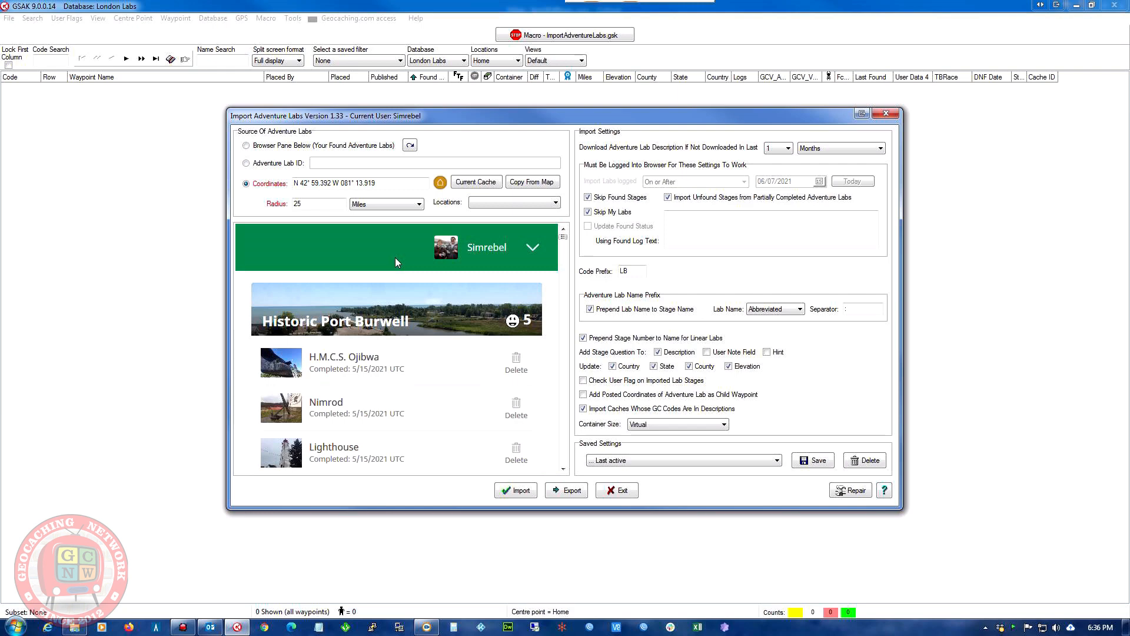
Set lab descriptions to re-download when older than 4 months
{"action": "left_click", "coordinate": [785, 149]}
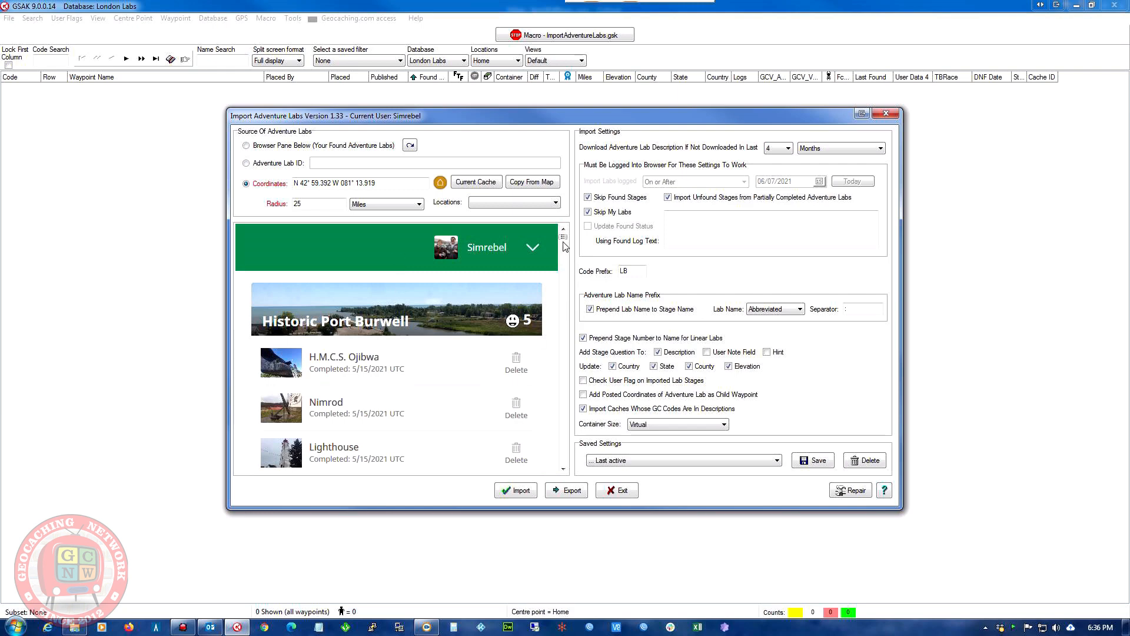
{"action": "scroll", "scroll_direction": "down", "scroll_amount": 3}
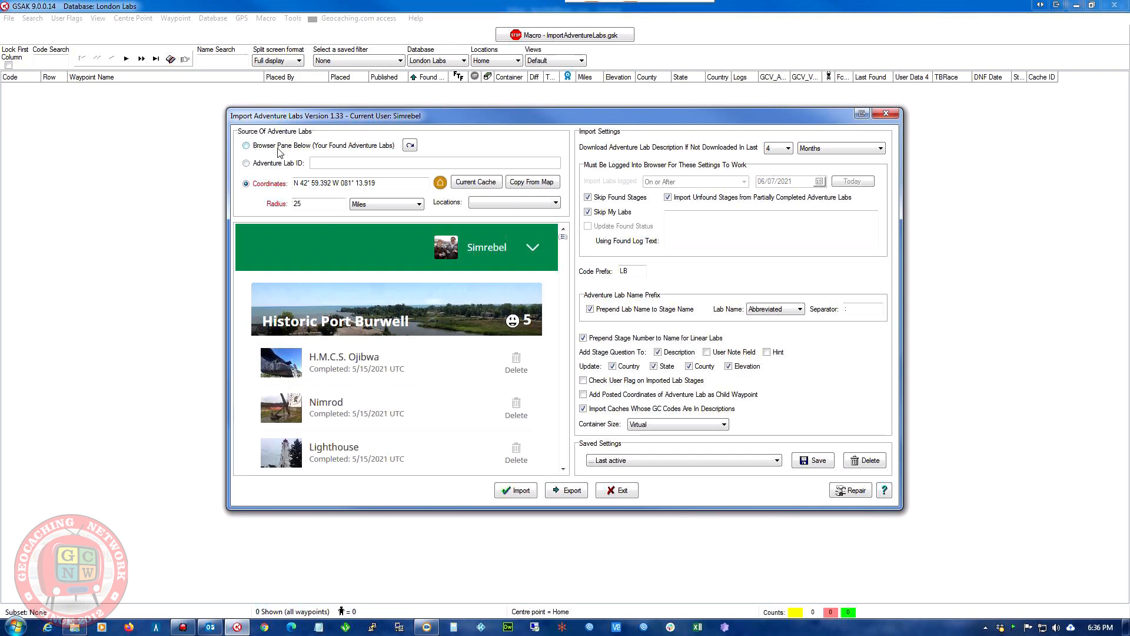
{"action": "mouse_move", "coordinate": [283, 152]}
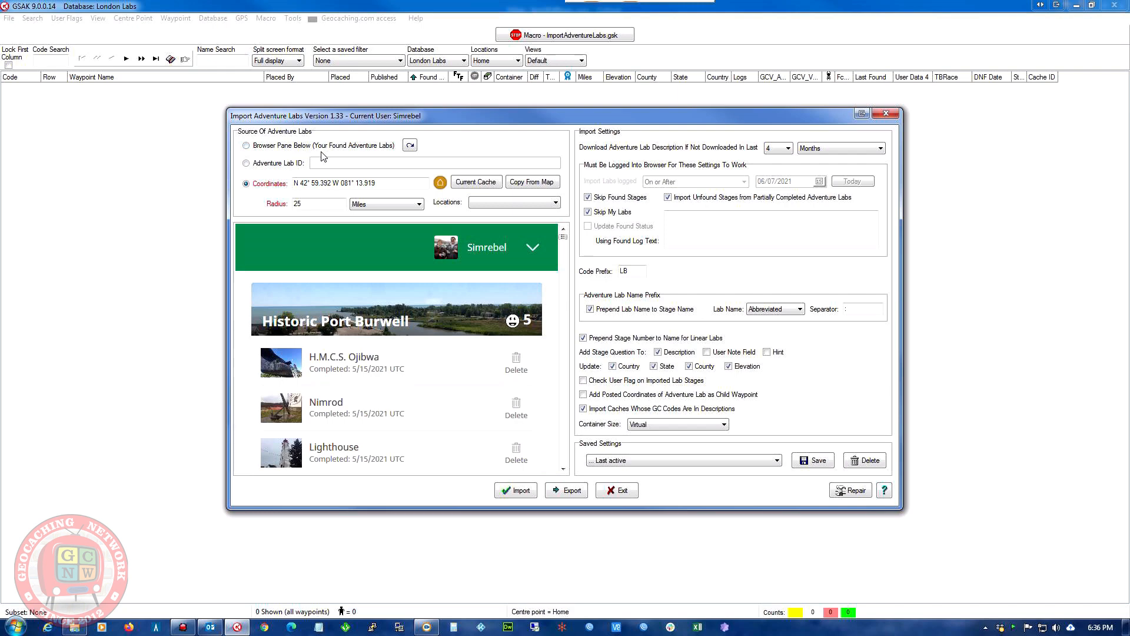
{"action": "mouse_move", "coordinate": [363, 156]}
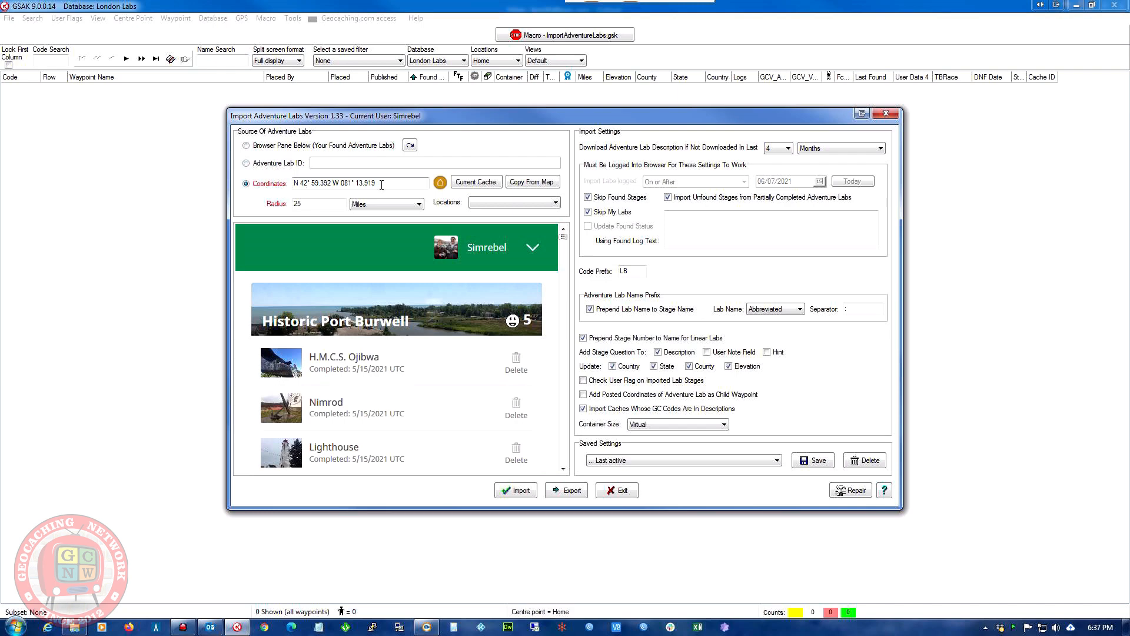
Search by the pasted coordinates with a 25-mile radius, leaving no saved location chosen
{"action": "triple_click", "coordinate": [338, 182]}
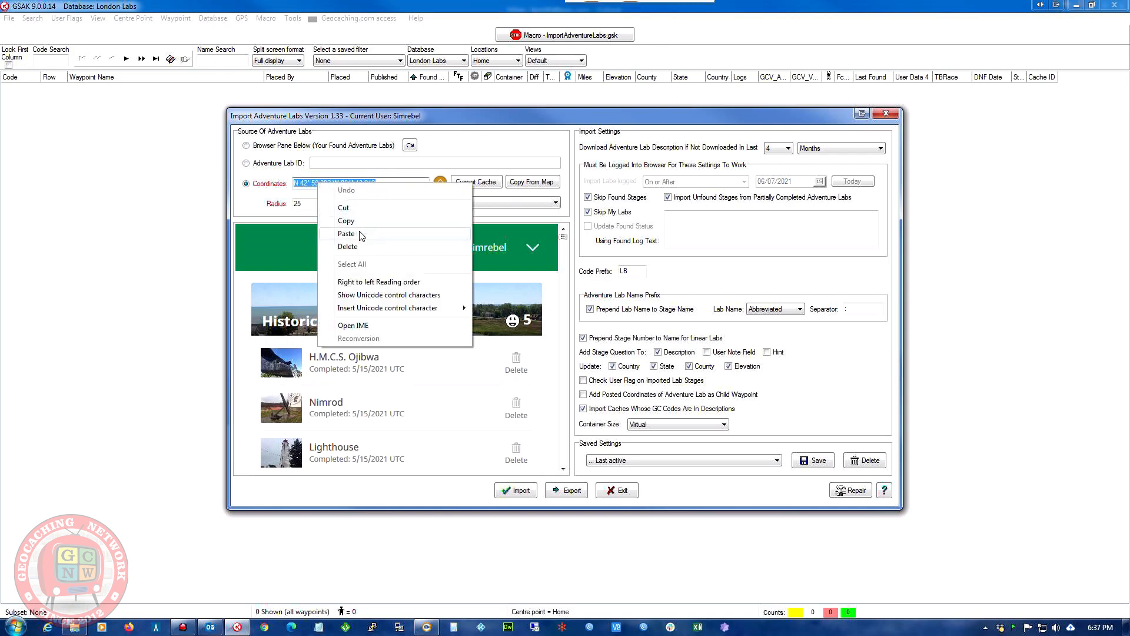
{"action": "left_click", "coordinate": [347, 233]}
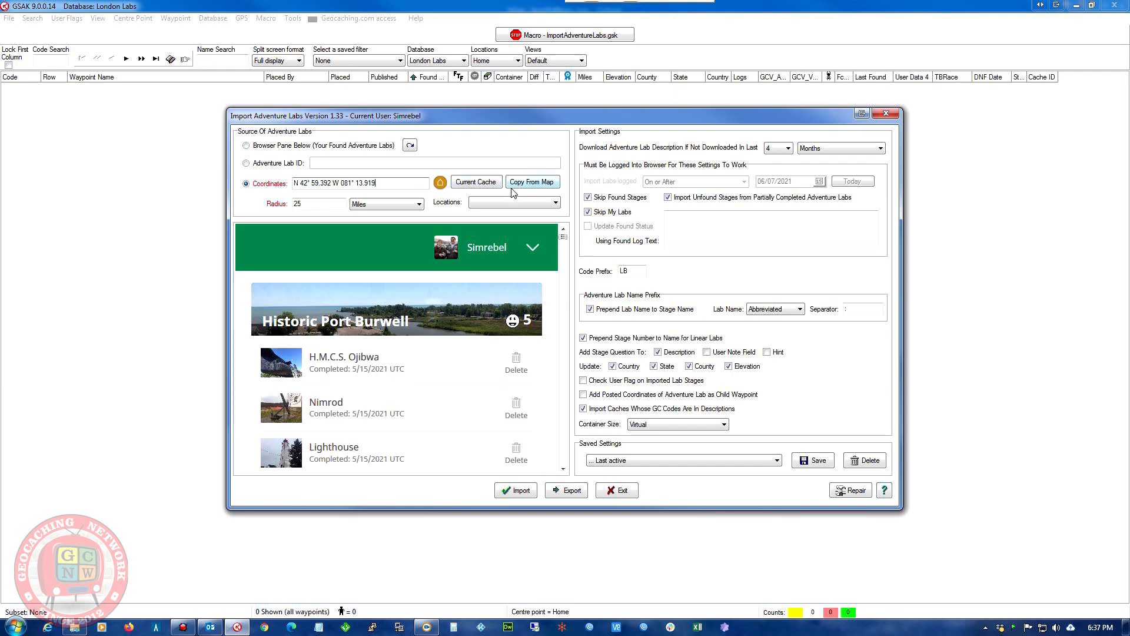
{"action": "left_click", "coordinate": [317, 204]}
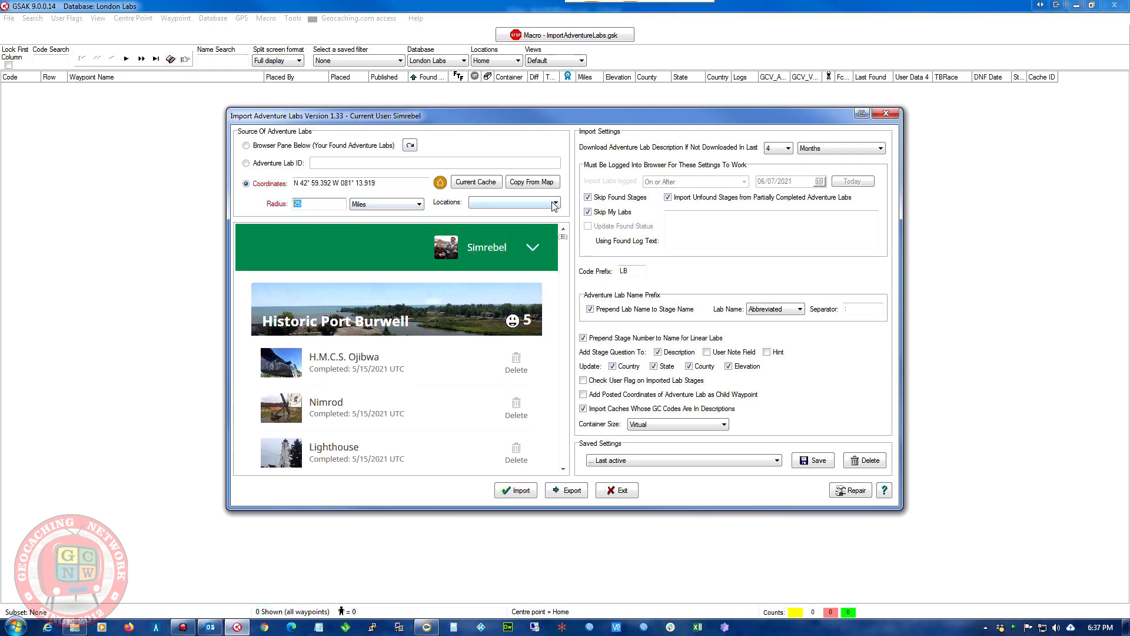
{"action": "left_click", "coordinate": [553, 203]}
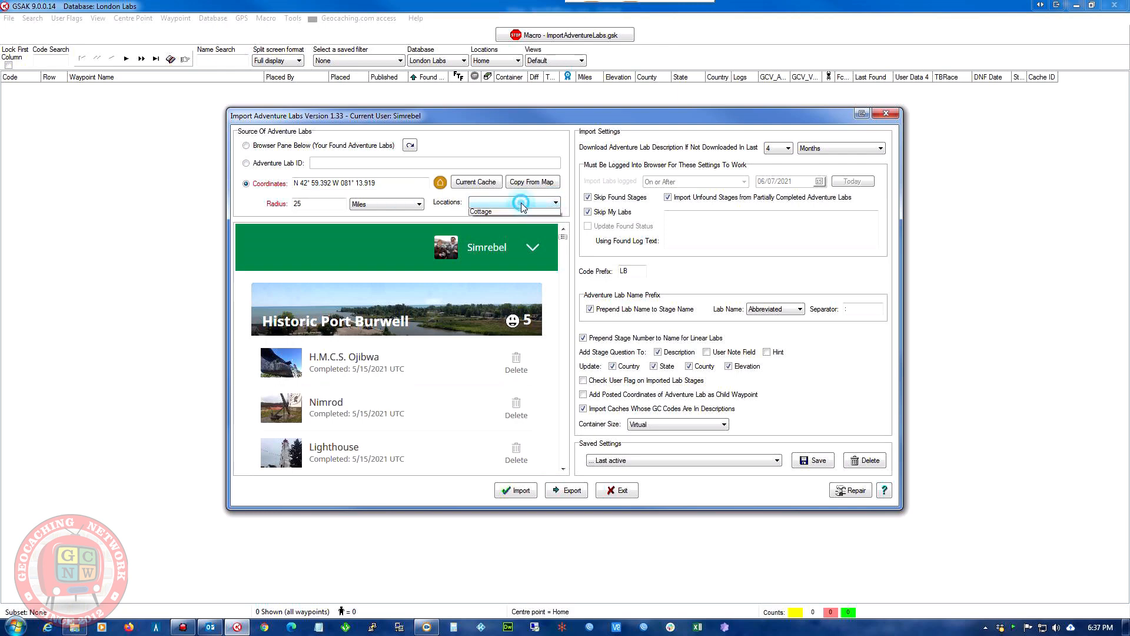
{"action": "left_click", "coordinate": [555, 201]}
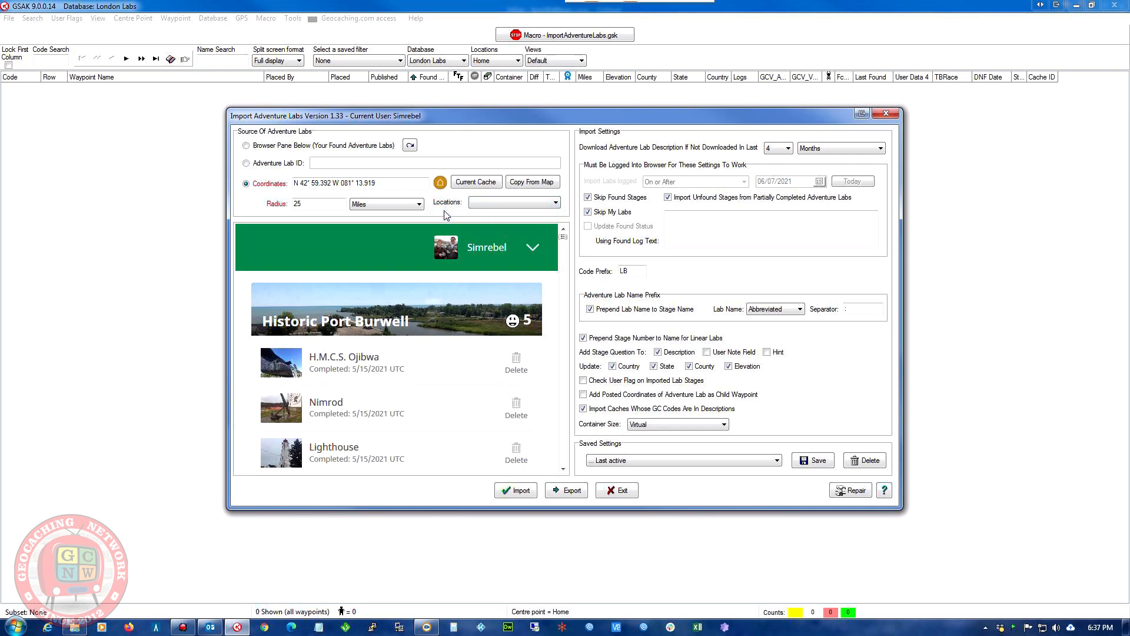
{"action": "mouse_move", "coordinate": [554, 218]}
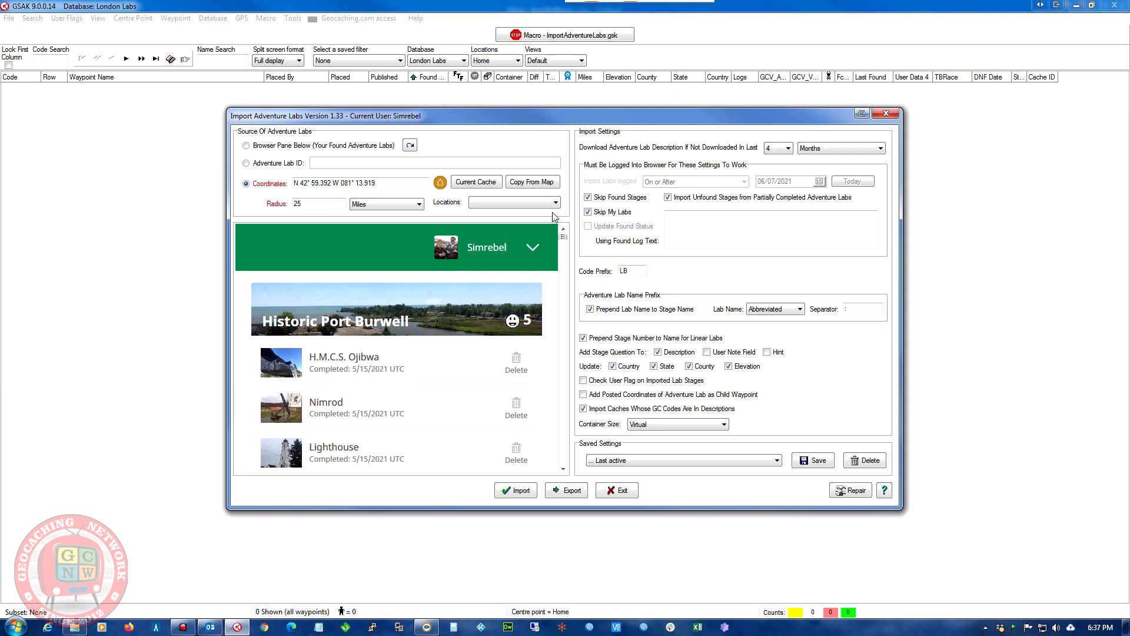
{"action": "mouse_move", "coordinate": [683, 153]}
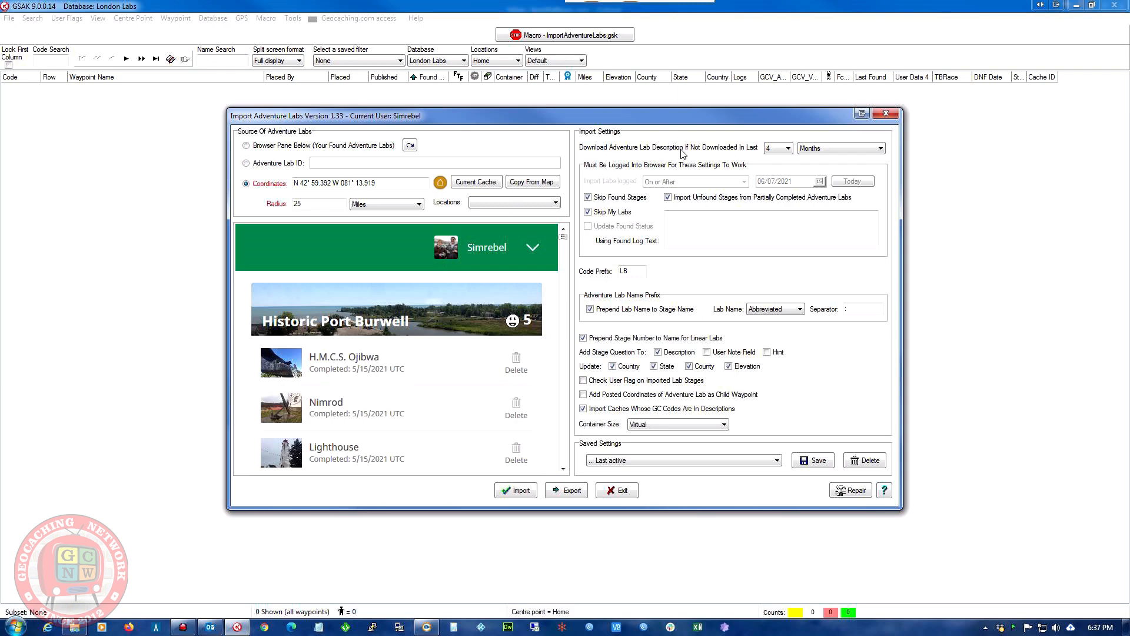
{"action": "mouse_move", "coordinate": [701, 154]}
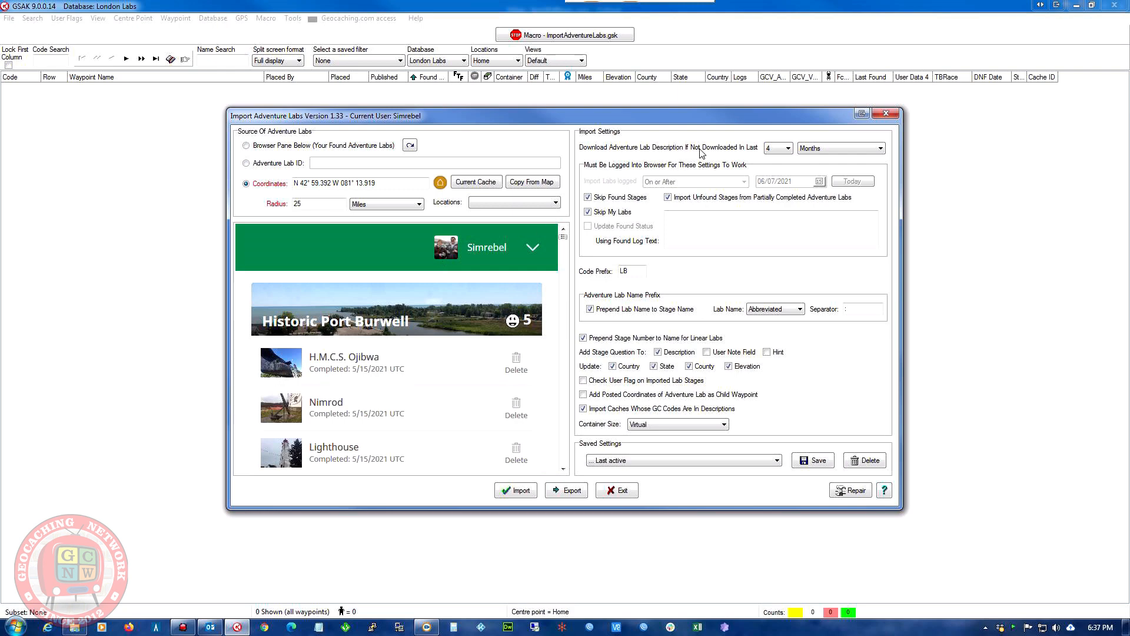
{"action": "mouse_move", "coordinate": [741, 154]}
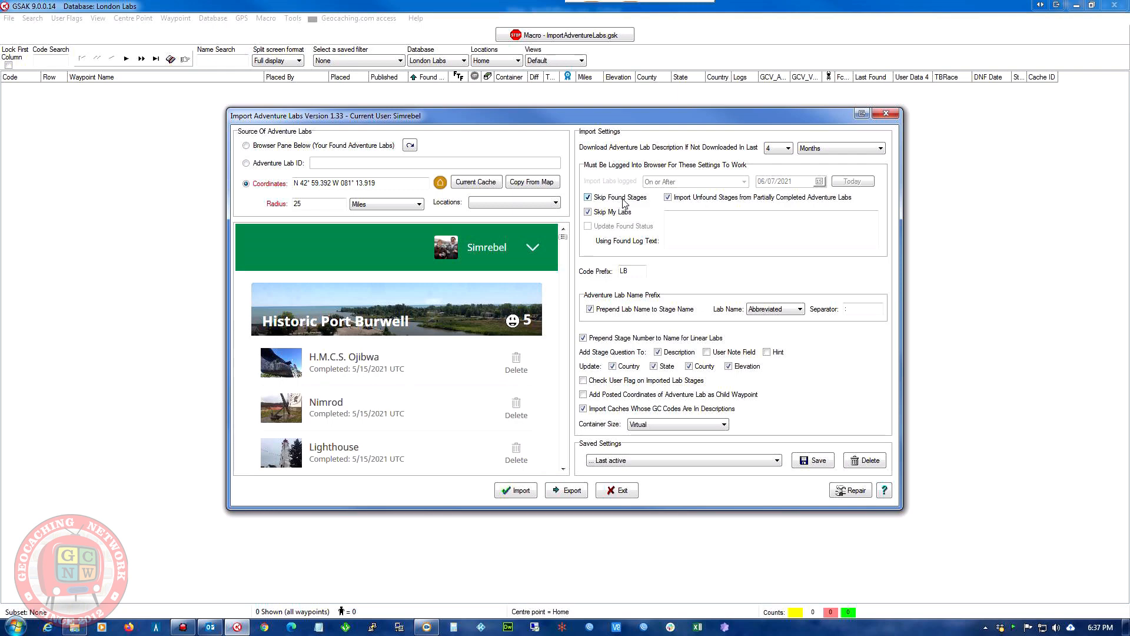
{"action": "mouse_move", "coordinate": [624, 210]}
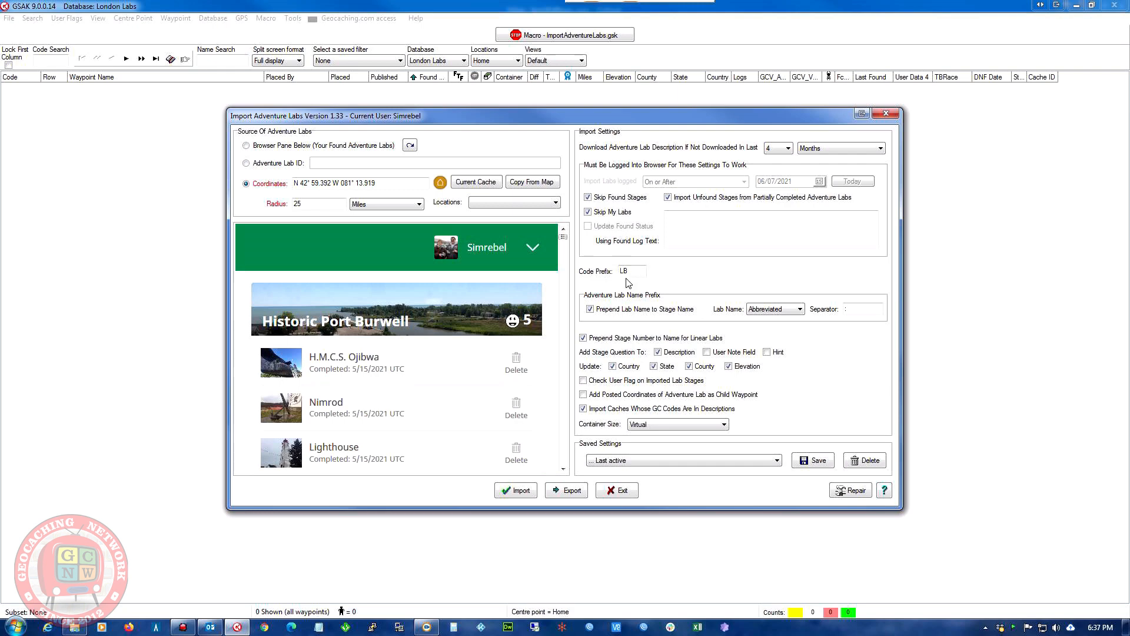
Keep the name prefix, update options and Virtual container size, then start the import
{"action": "left_click", "coordinate": [633, 271]}
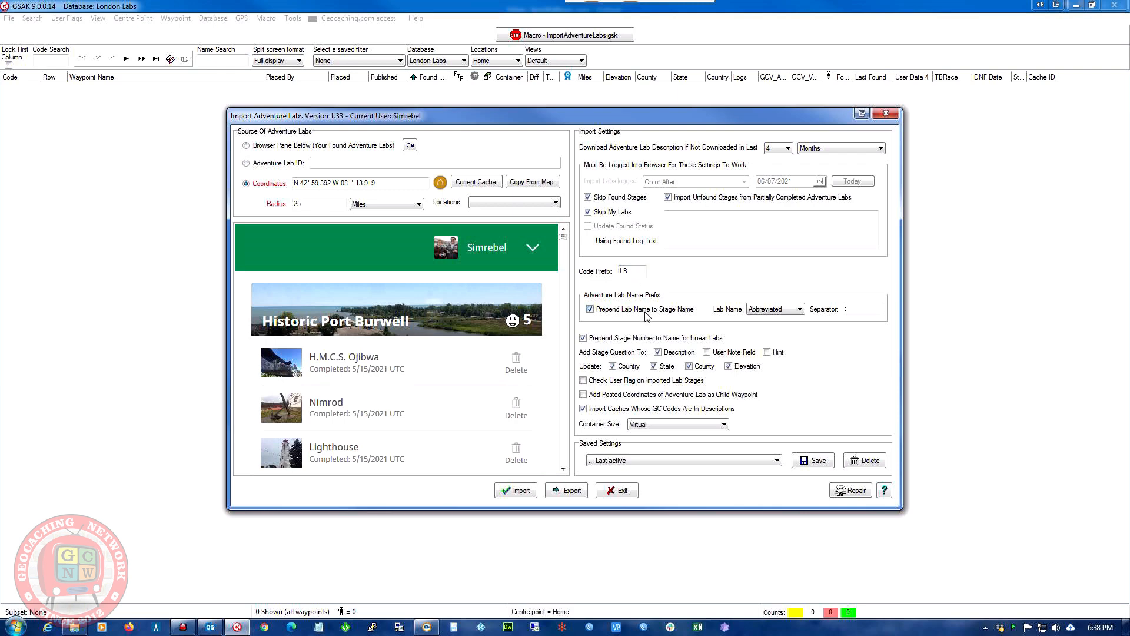
{"action": "mouse_move", "coordinate": [657, 316]}
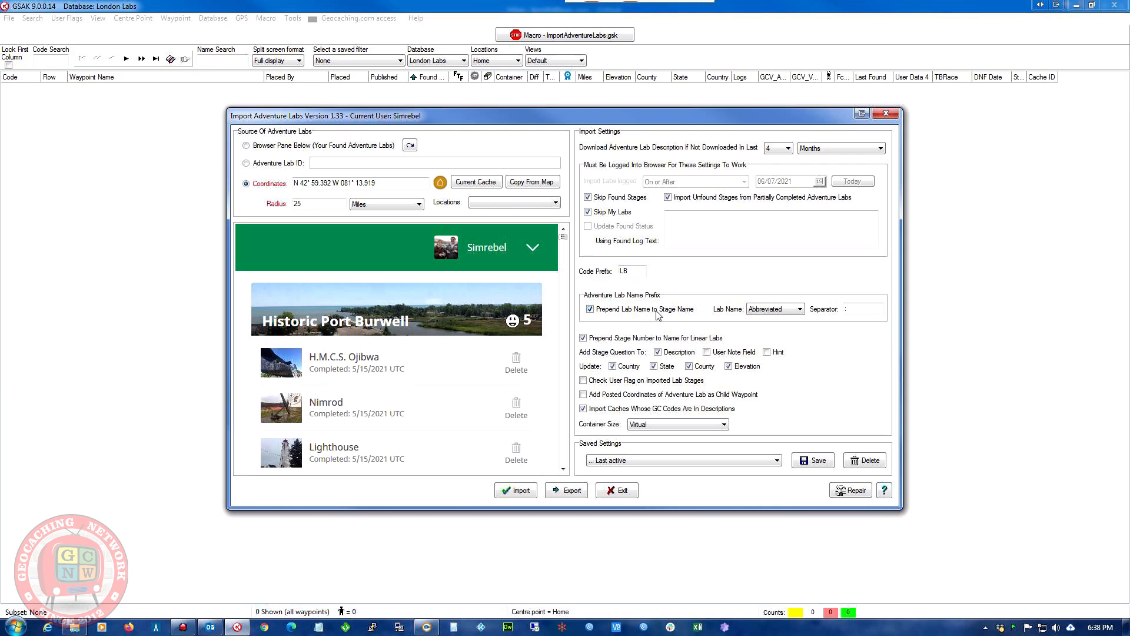
{"action": "mouse_move", "coordinate": [670, 316]}
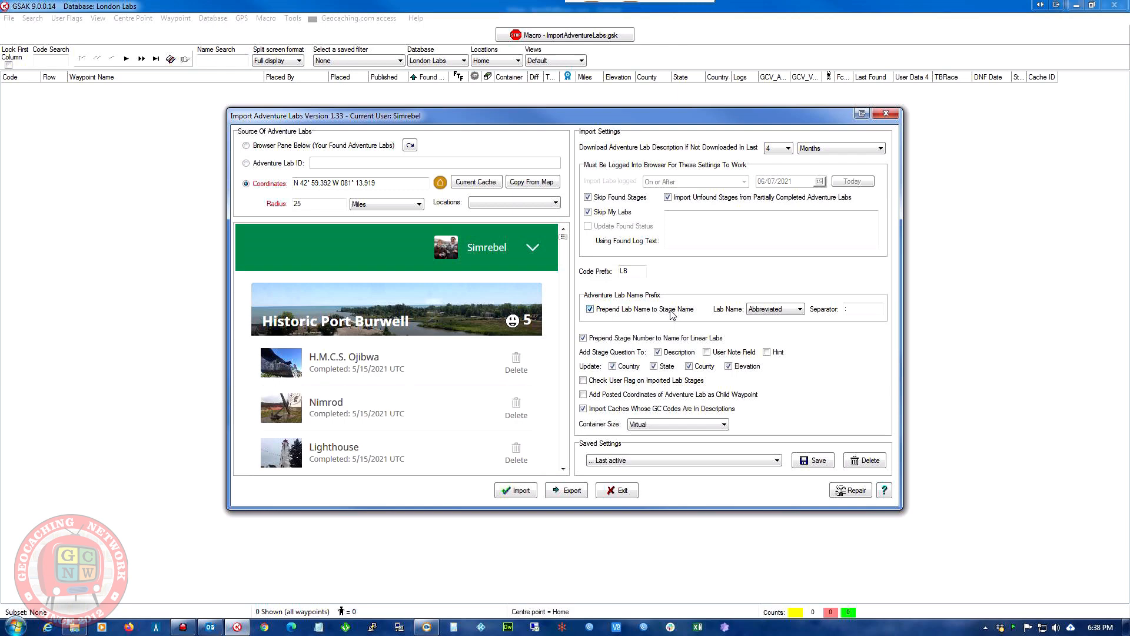
{"action": "mouse_move", "coordinate": [698, 317]}
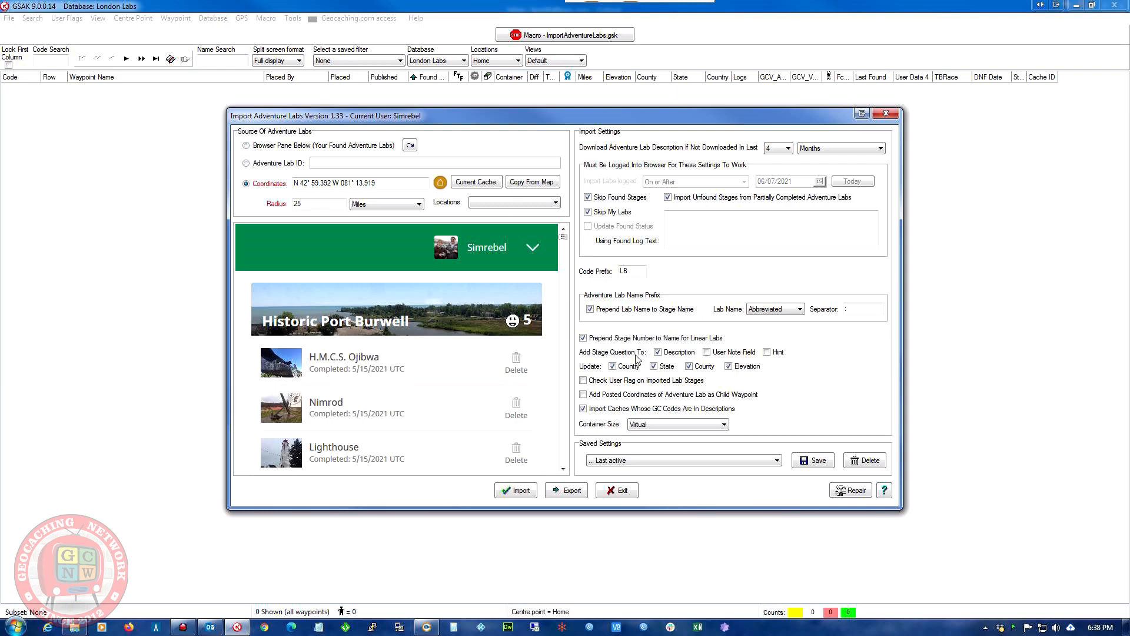
{"action": "mouse_move", "coordinate": [637, 356]}
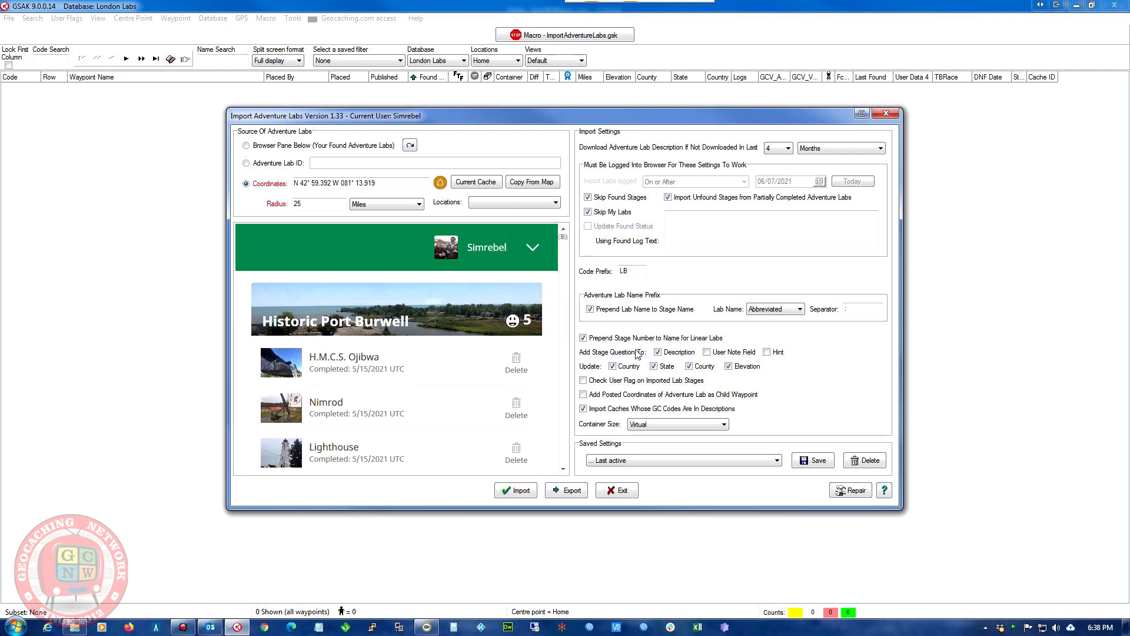
{"action": "mouse_move", "coordinate": [640, 354]}
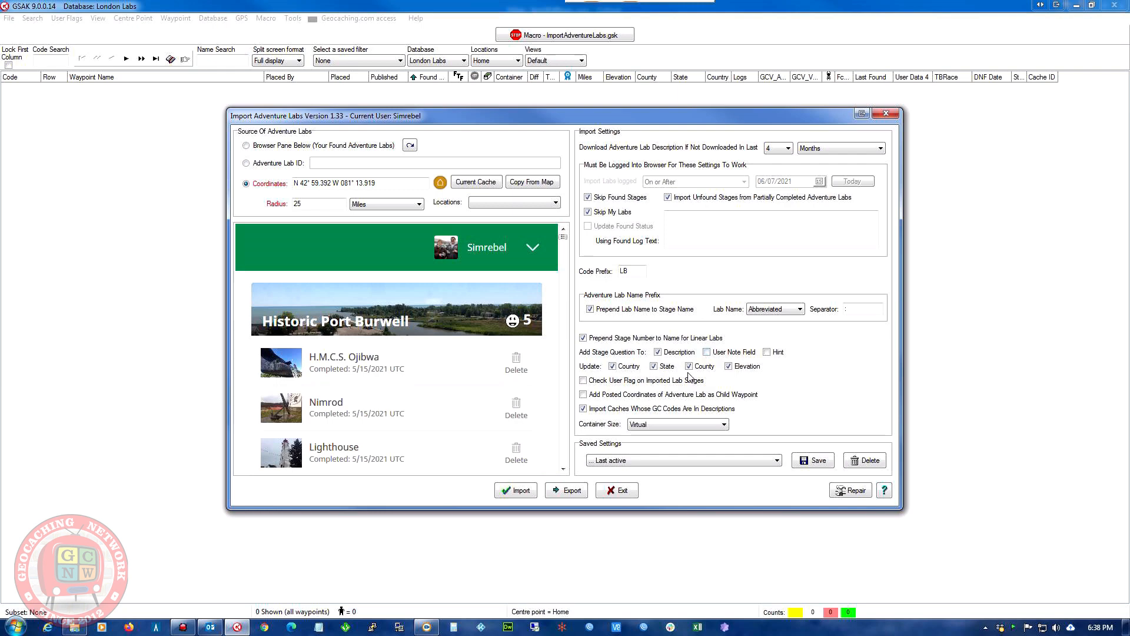
{"action": "left_click", "coordinate": [583, 381]}
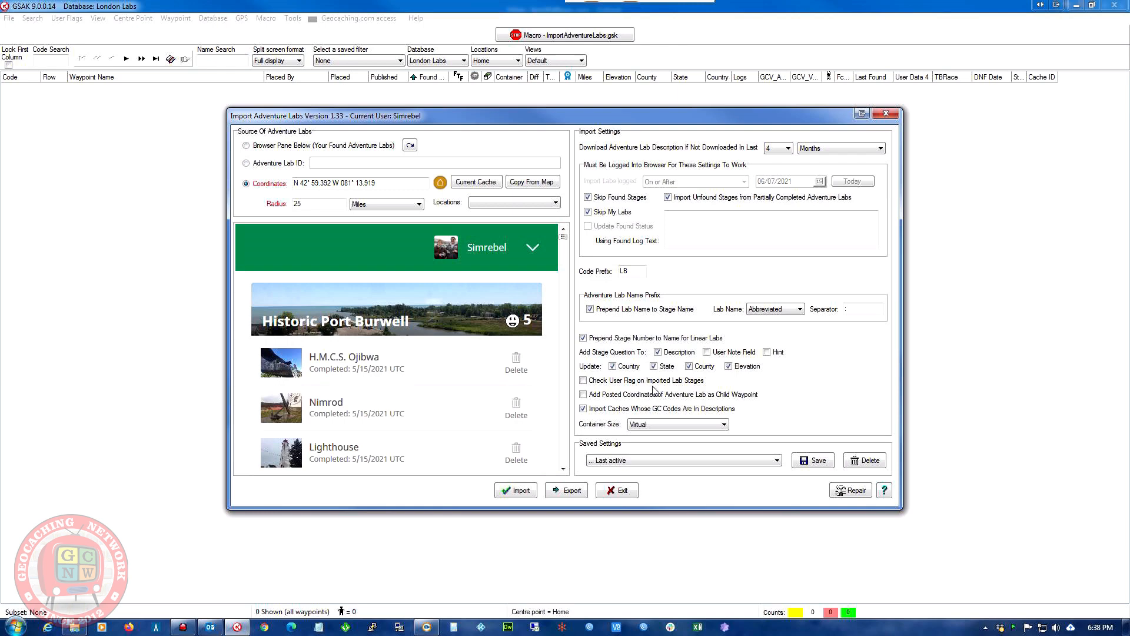
{"action": "mouse_move", "coordinate": [651, 396]}
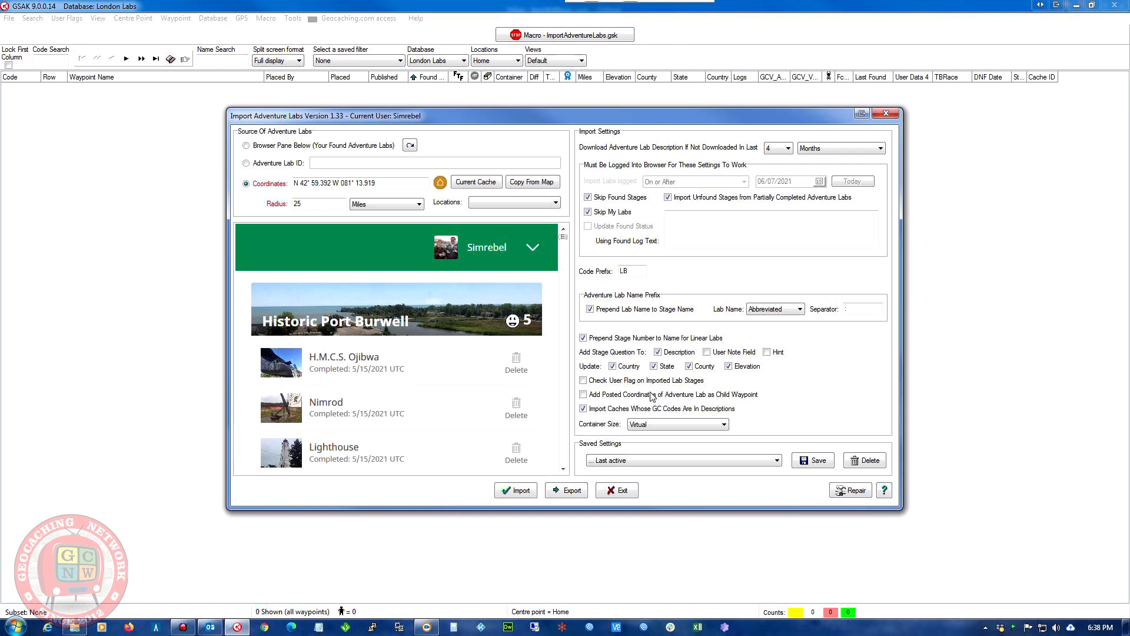
{"action": "mouse_move", "coordinate": [641, 404]}
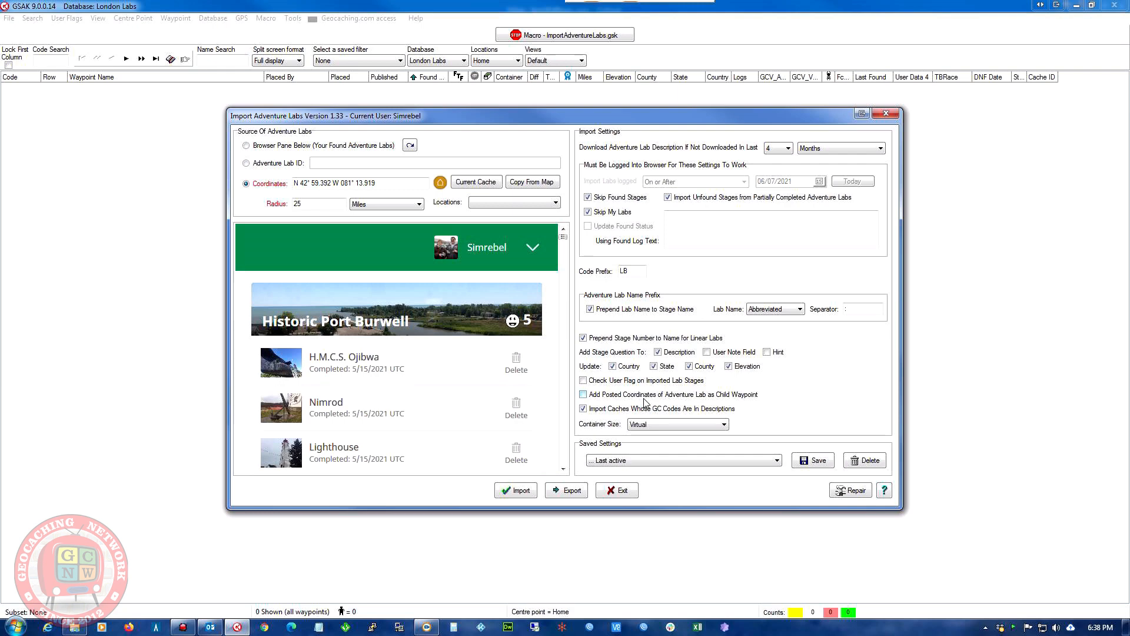
{"action": "left_click", "coordinate": [583, 409]}
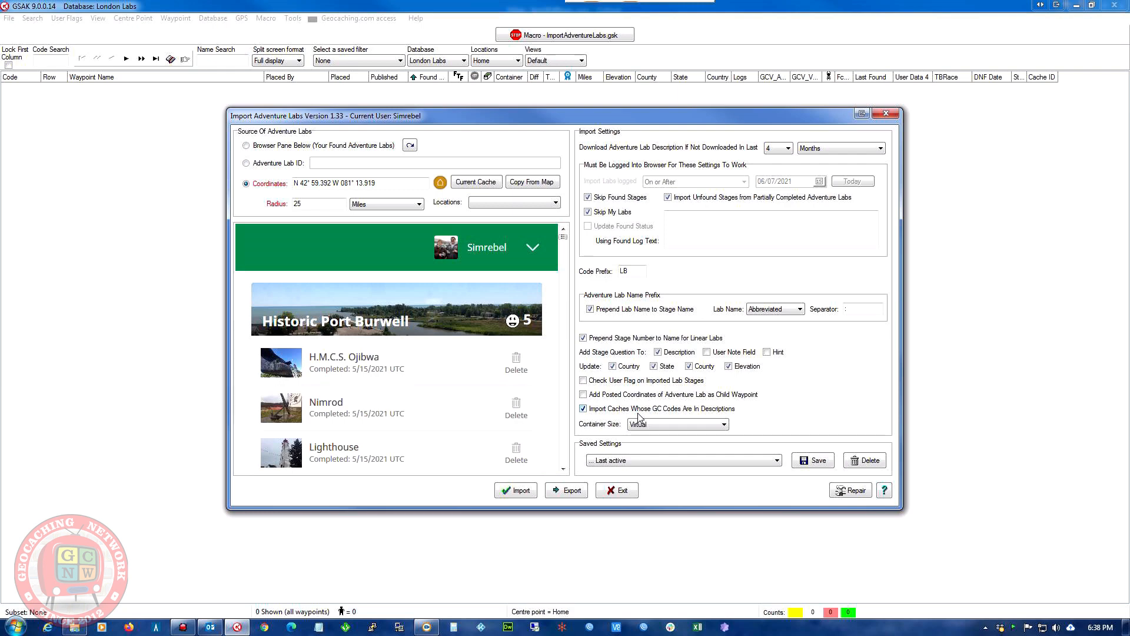
{"action": "mouse_move", "coordinate": [657, 415]}
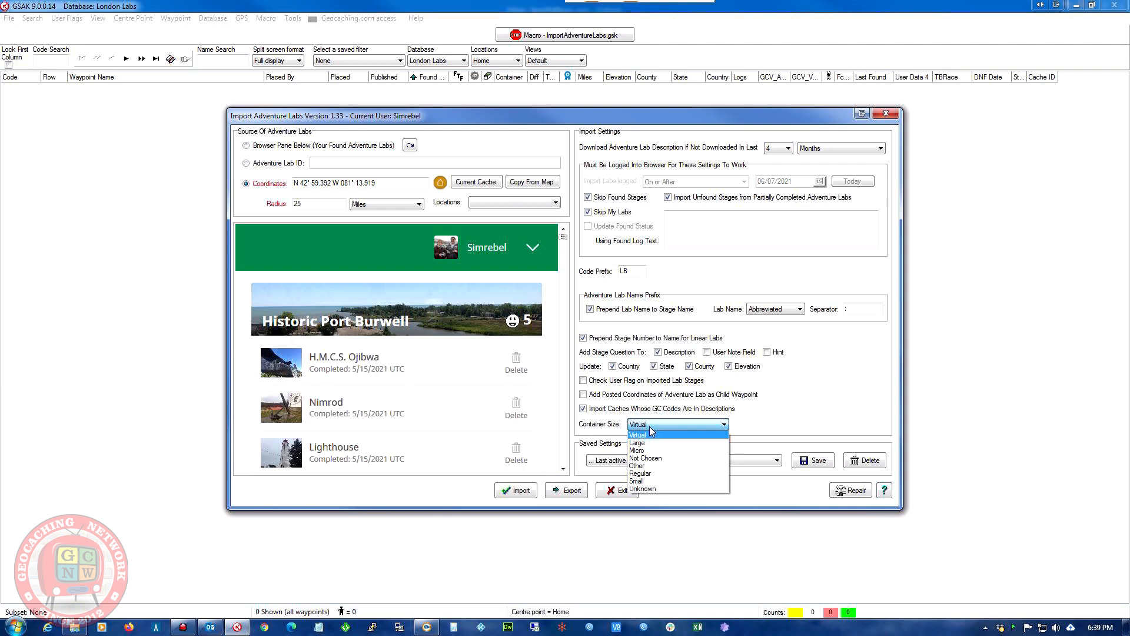
{"action": "left_click", "coordinate": [638, 433]}
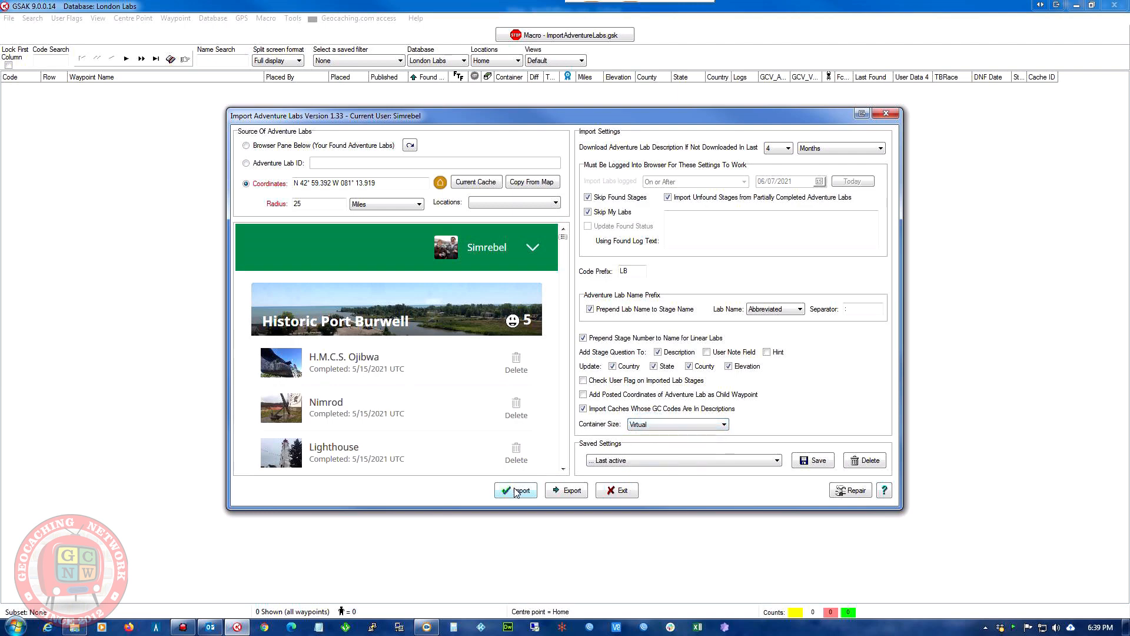
{"action": "left_click", "coordinate": [516, 490]}
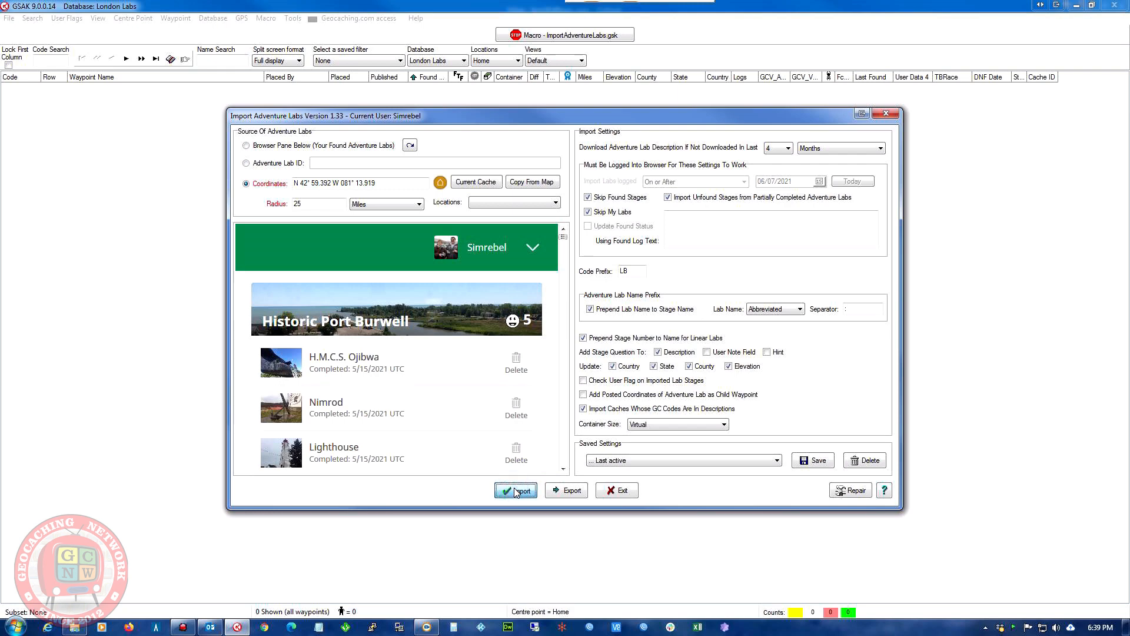
{"action": "left_click", "coordinate": [516, 490]}
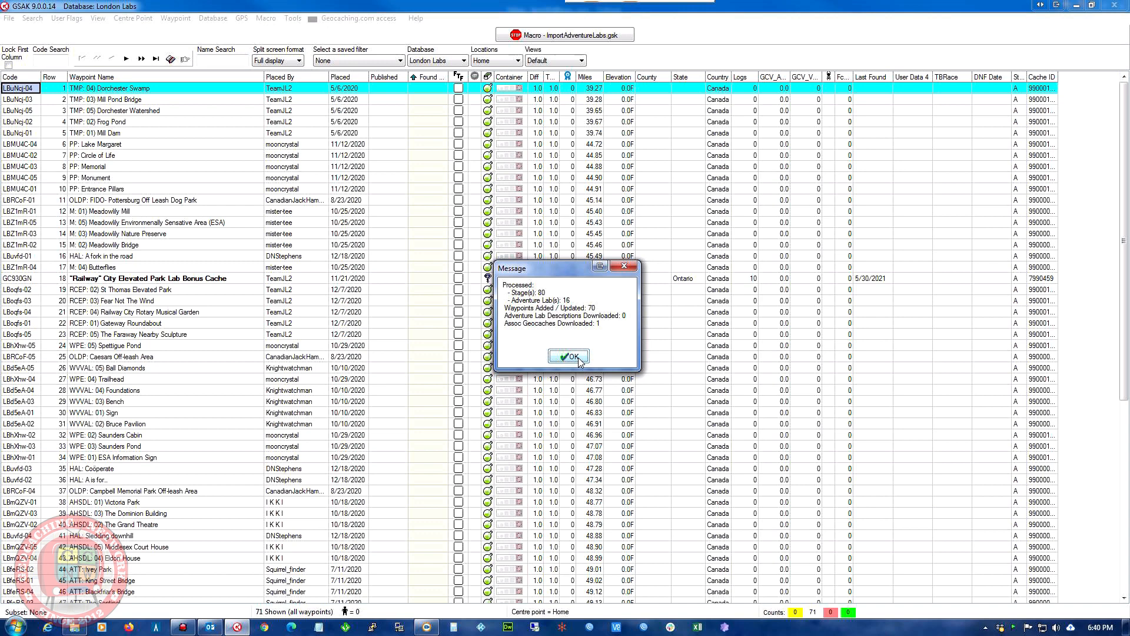
{"action": "mouse_move", "coordinate": [577, 361]}
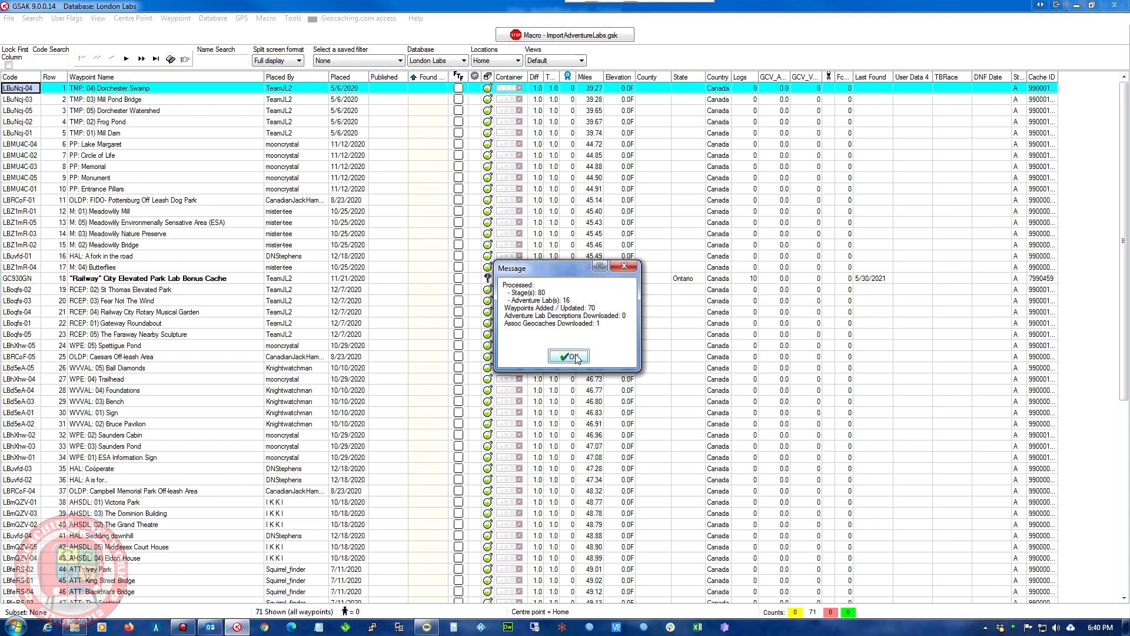
Acknowledge the import summary of the 71 lab waypoints
{"action": "left_click", "coordinate": [567, 355]}
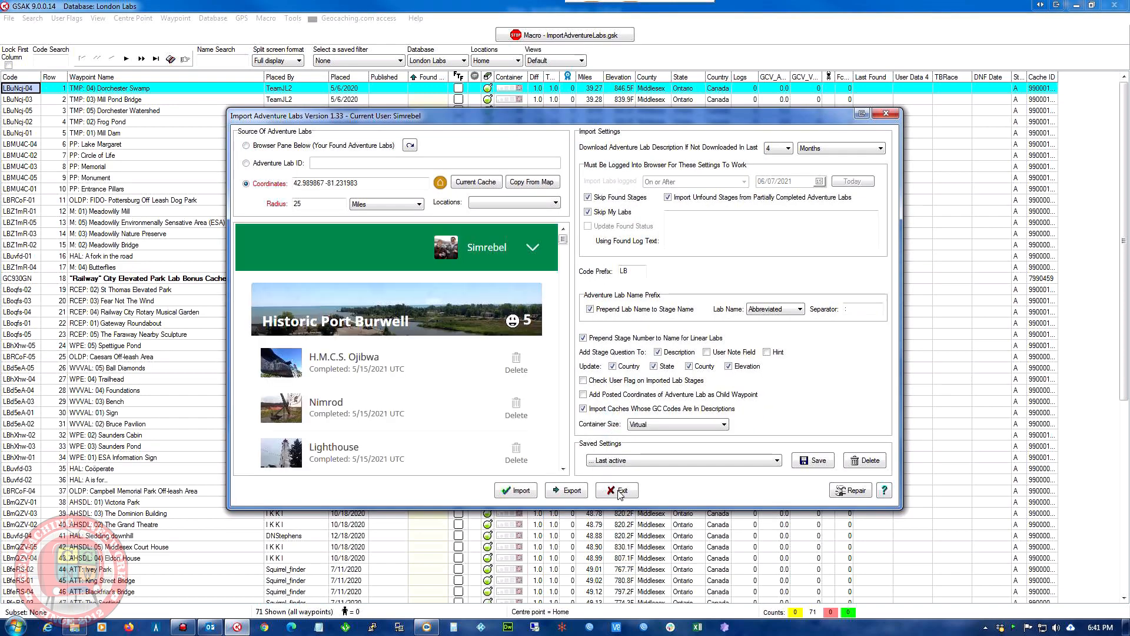
Exit the import window and select the Railway City Elevated Park Lab Bonus Cache row
{"action": "left_click", "coordinate": [615, 490]}
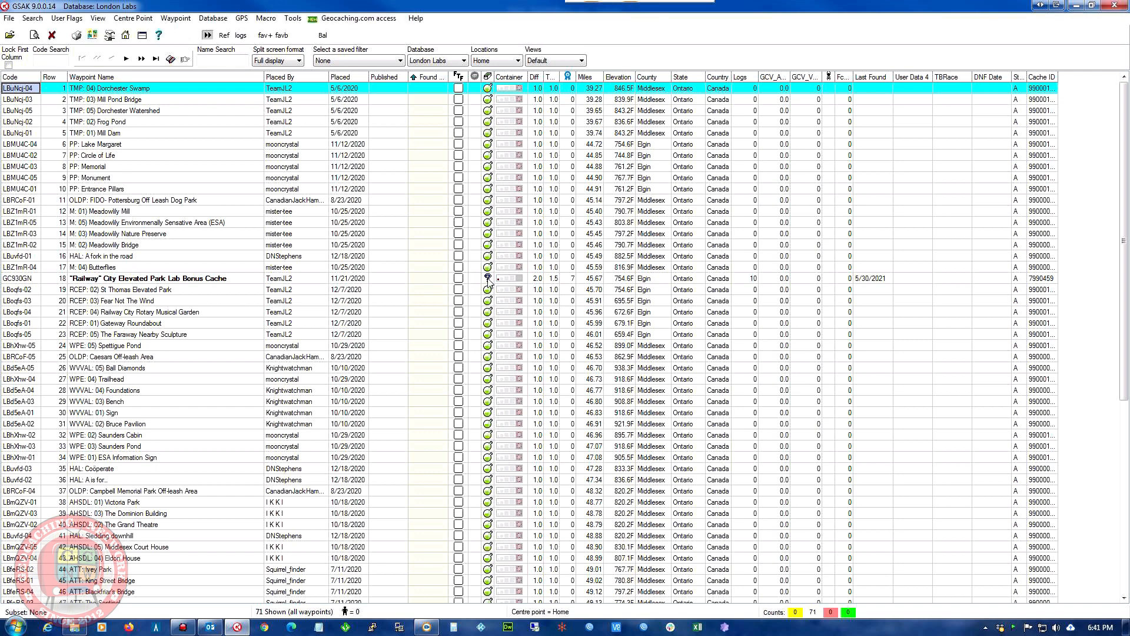
{"action": "mouse_move", "coordinate": [244, 285]}
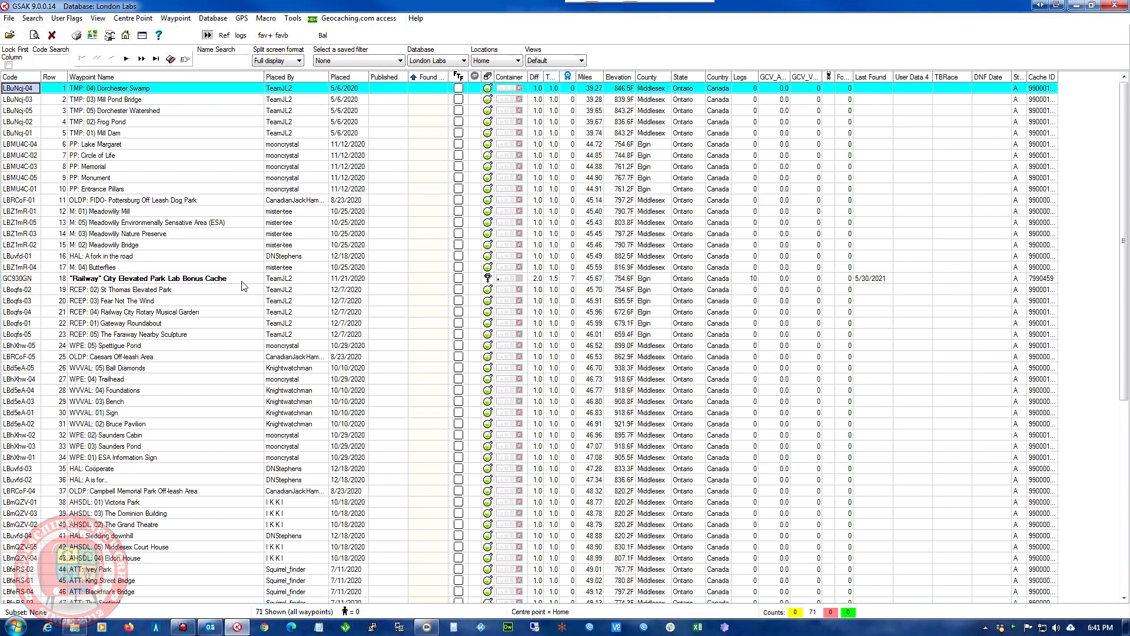
{"action": "left_click", "coordinate": [144, 278]}
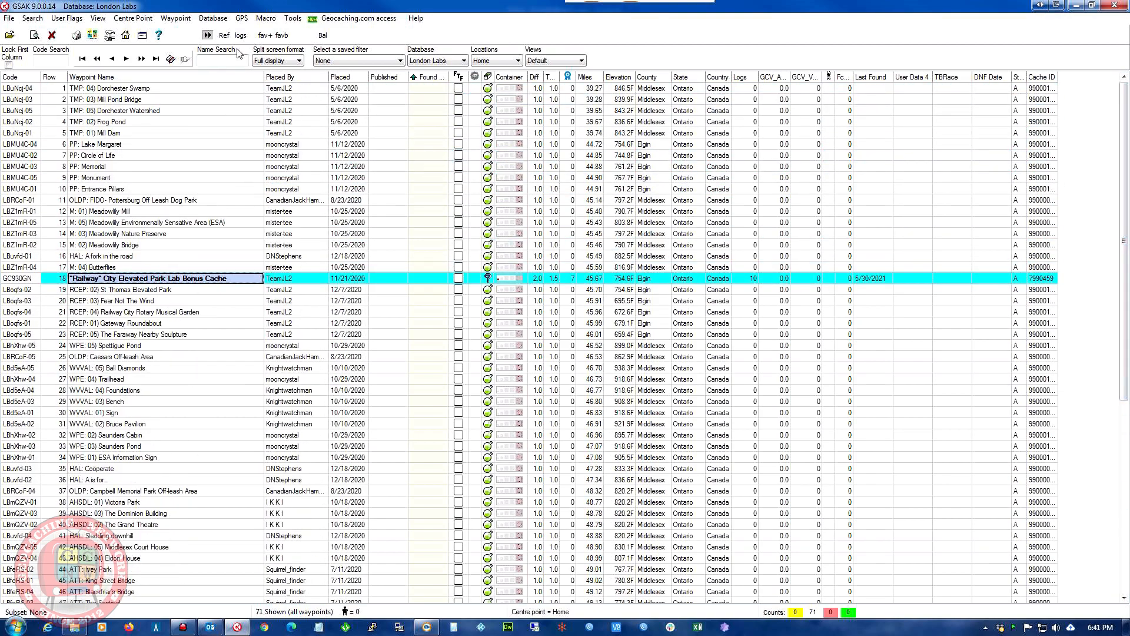
Run the Leaflet_Map.gsk macro to plot the London Labs database on a web map
{"action": "left_click", "coordinate": [265, 17]}
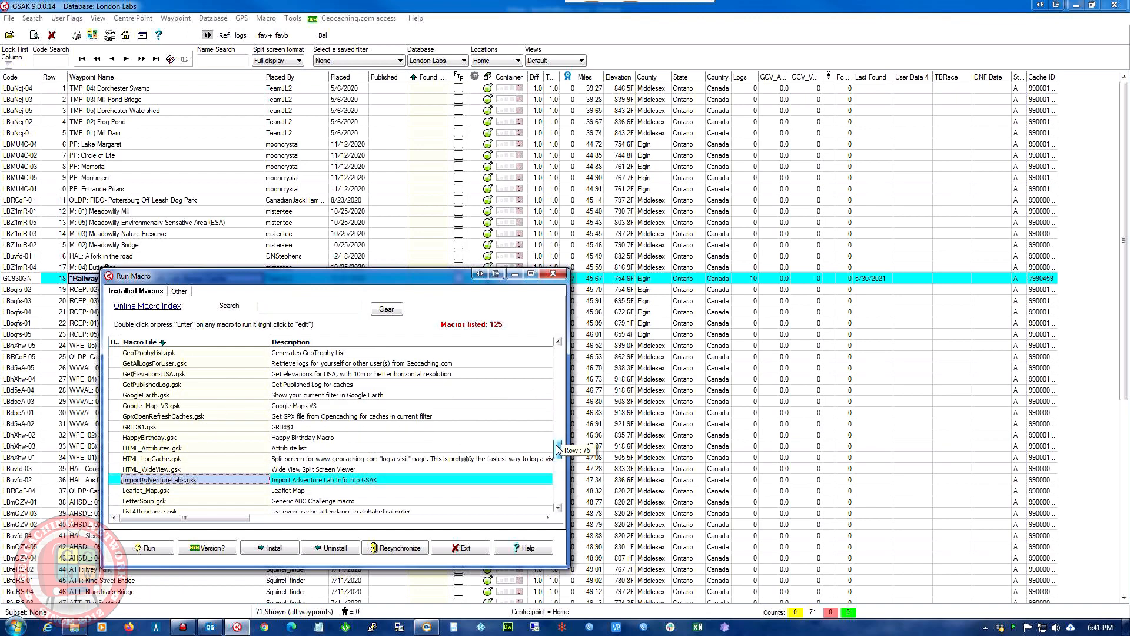
{"action": "scroll", "scroll_direction": "down", "scroll_amount": 3}
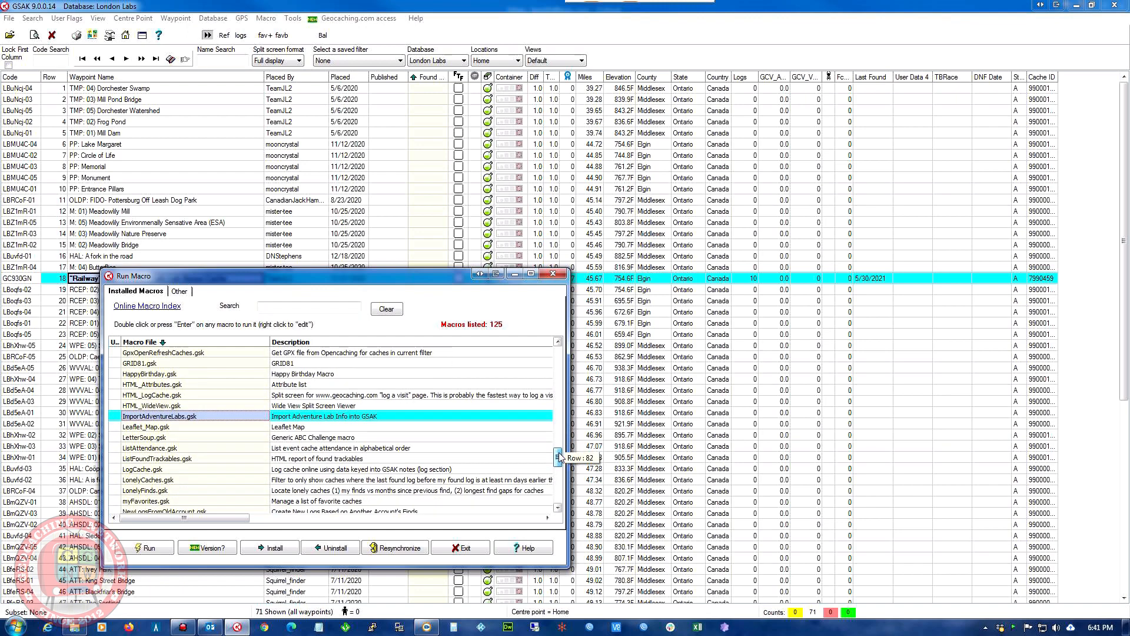
{"action": "scroll", "scroll_direction": "down", "scroll_amount": 3}
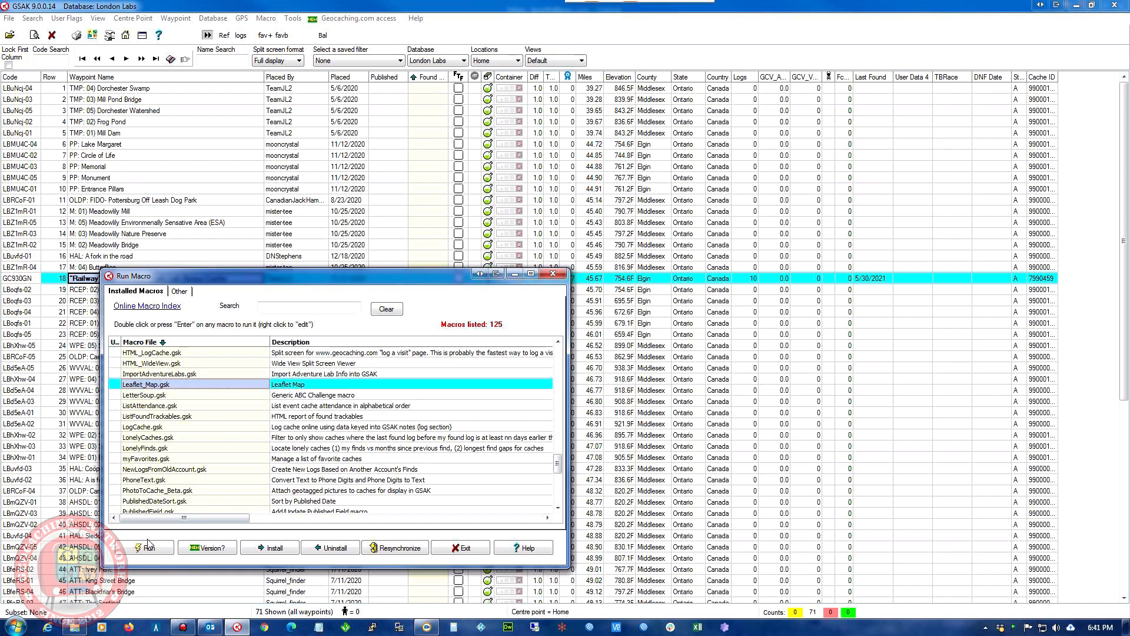
{"action": "left_click", "coordinate": [149, 548]}
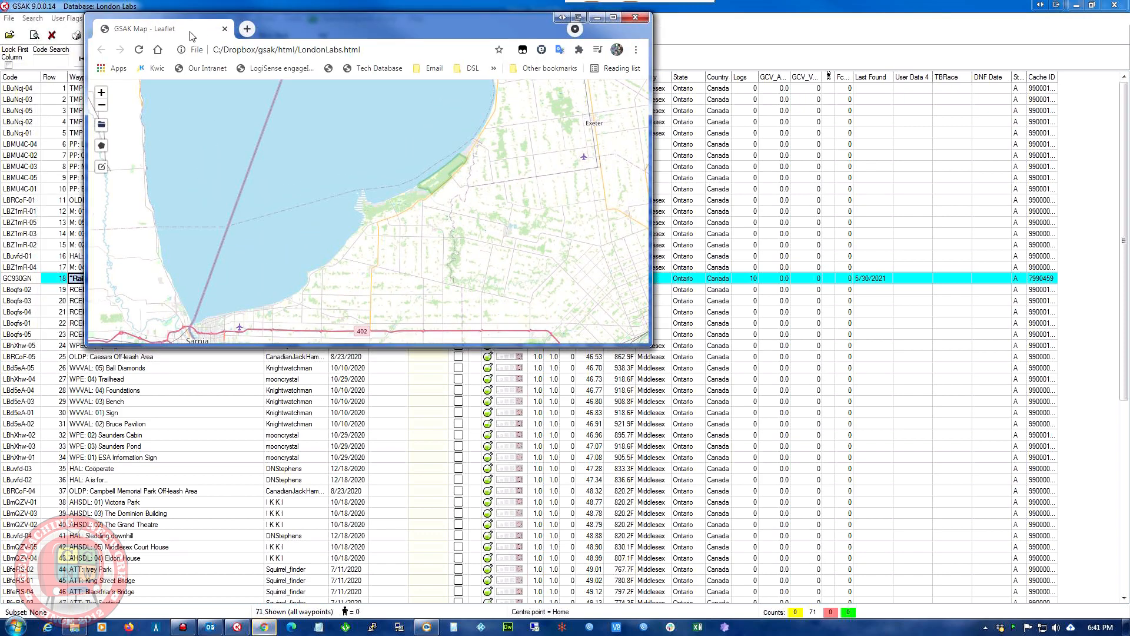
Maximize the browser window showing the Leaflet cache map
{"action": "left_click", "coordinate": [612, 18]}
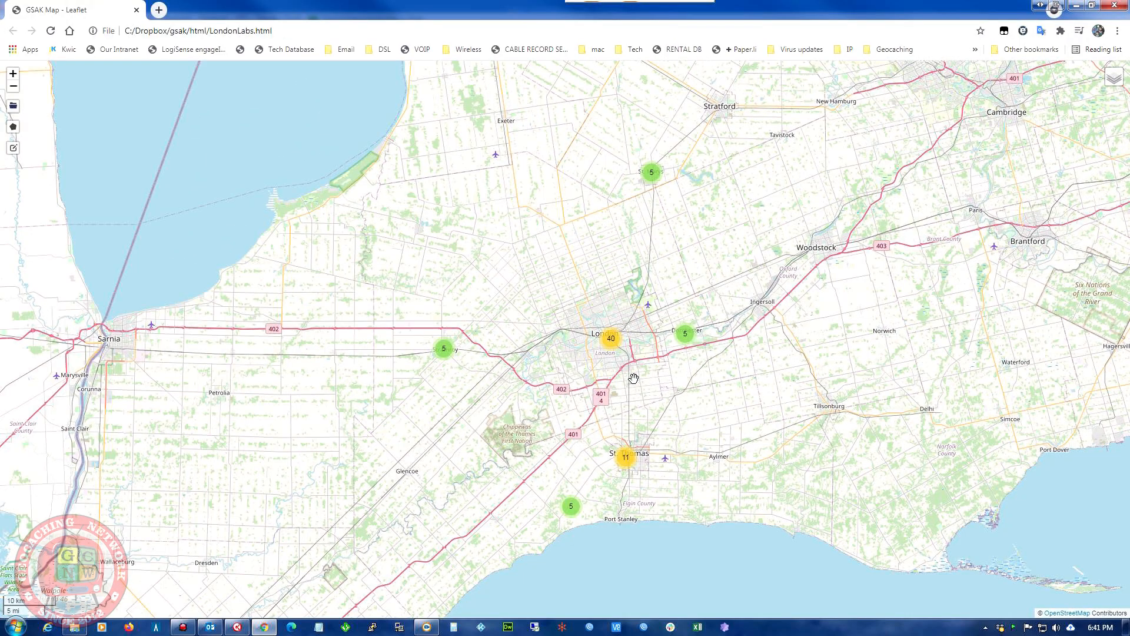
{"action": "mouse_move", "coordinate": [21, 123]}
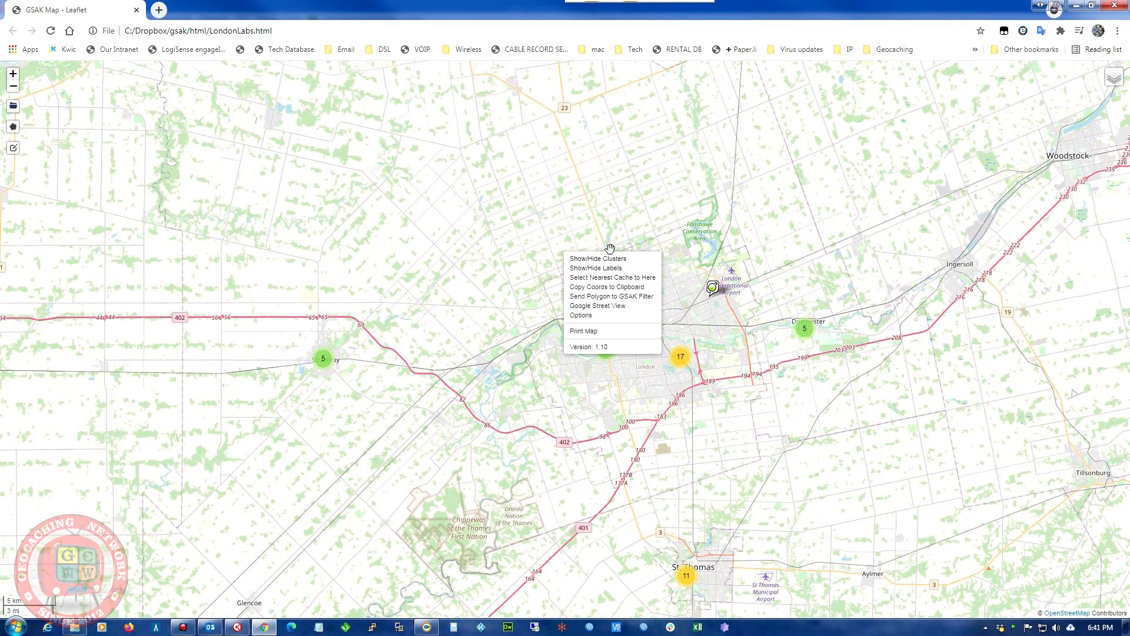
{"action": "mouse_move", "coordinate": [609, 305]}
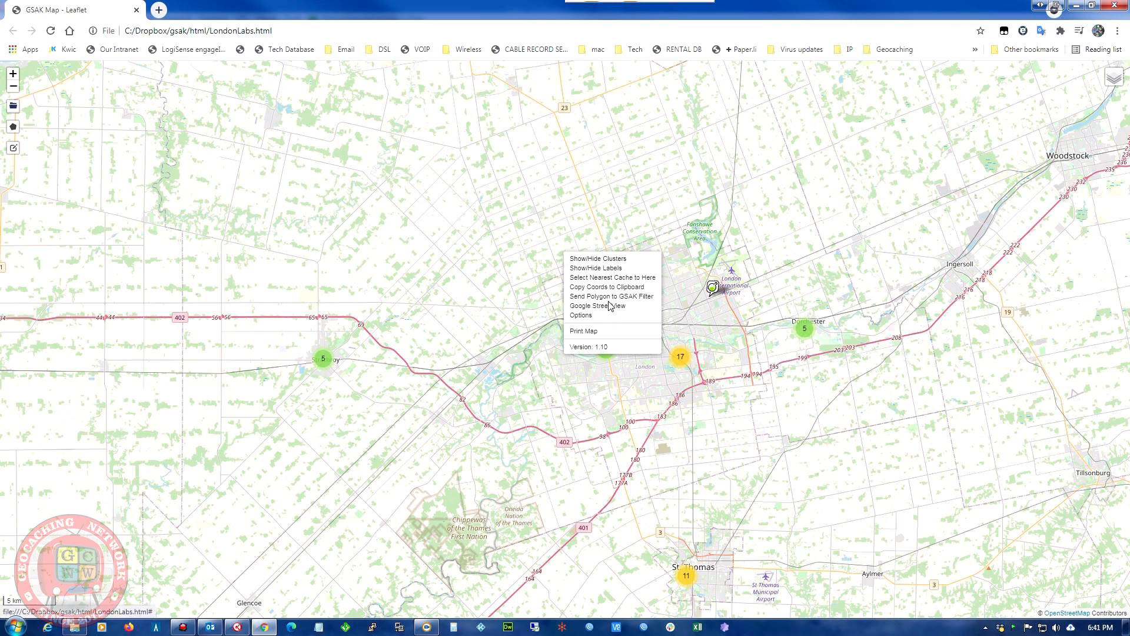
{"action": "mouse_move", "coordinate": [612, 317]}
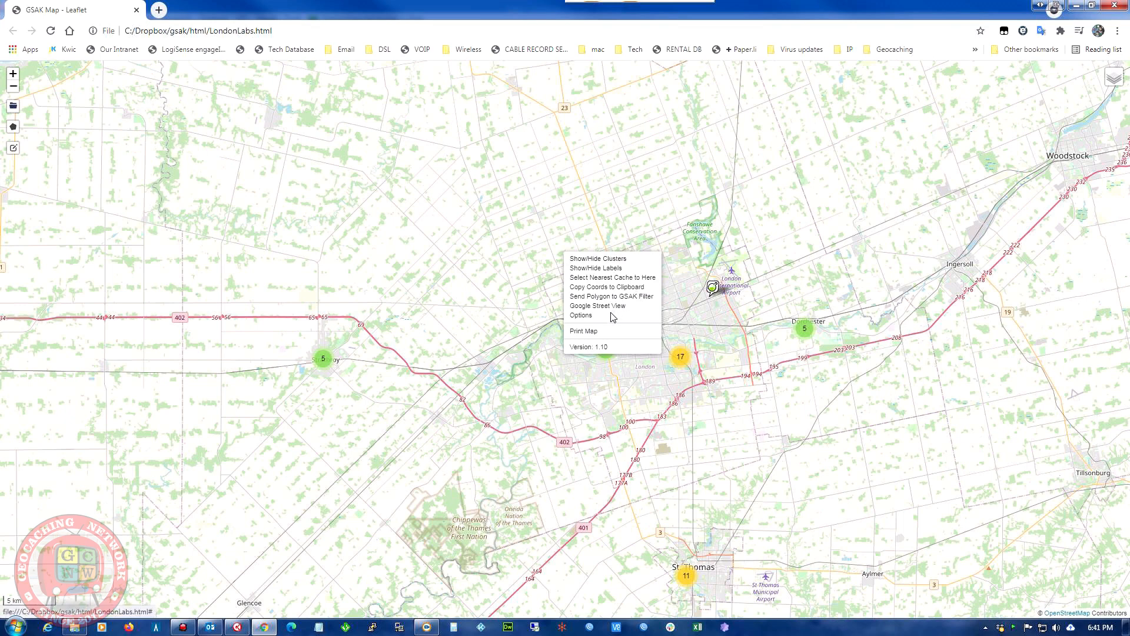
Cancel the Open GSAK URI prompt and turn off marker clustering via Show/Hide Clusters
{"action": "left_click", "coordinate": [612, 296]}
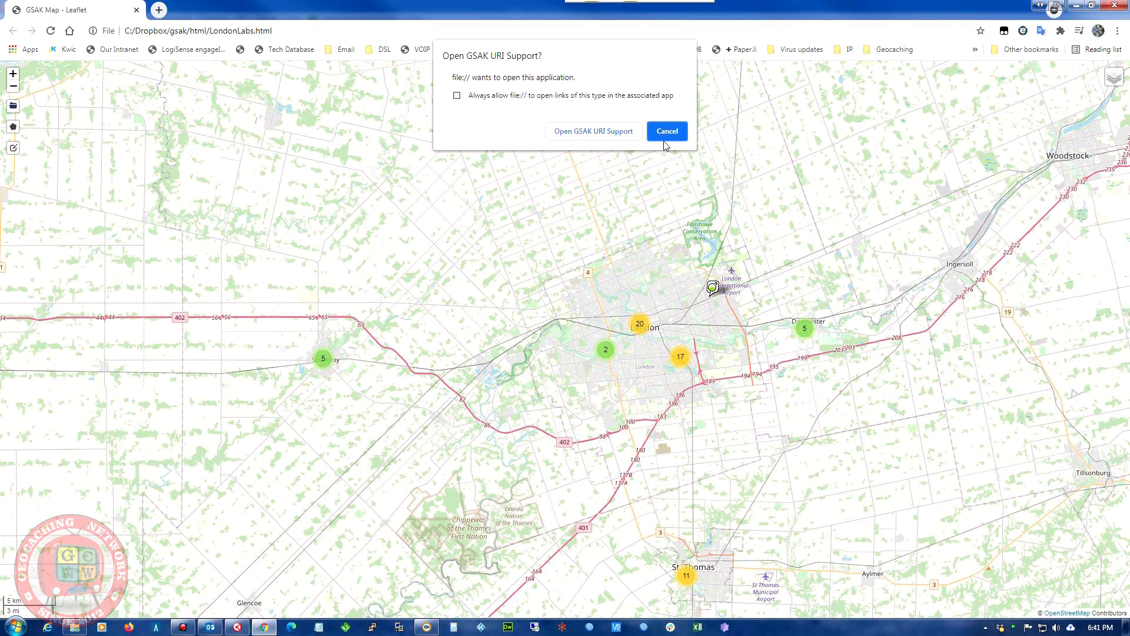
{"action": "left_click", "coordinate": [665, 130]}
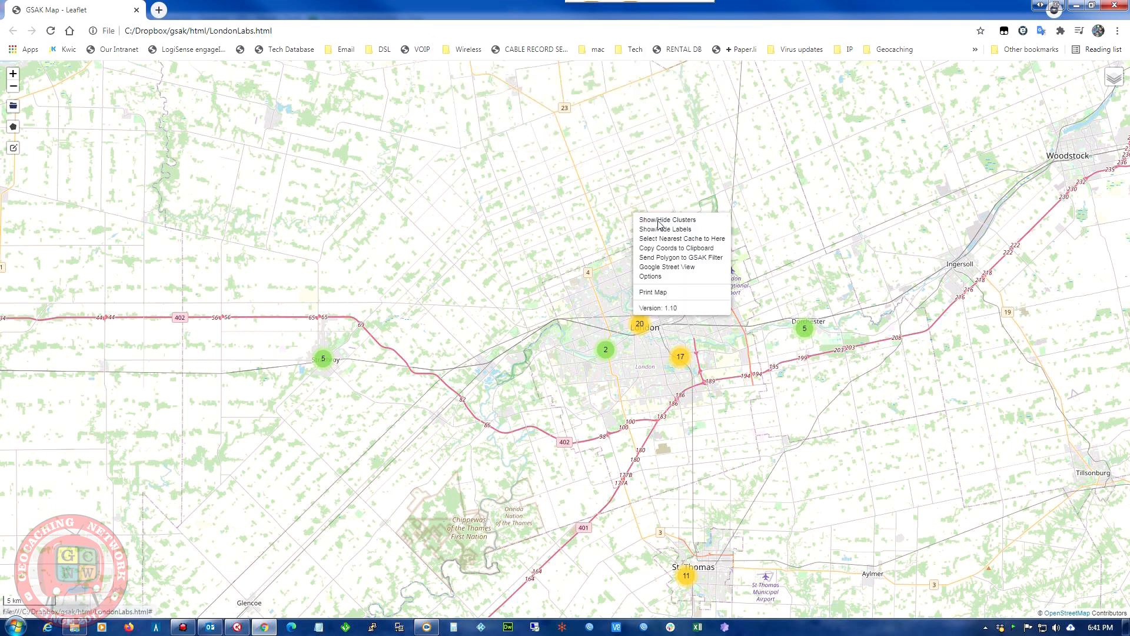
{"action": "left_click", "coordinate": [667, 220]}
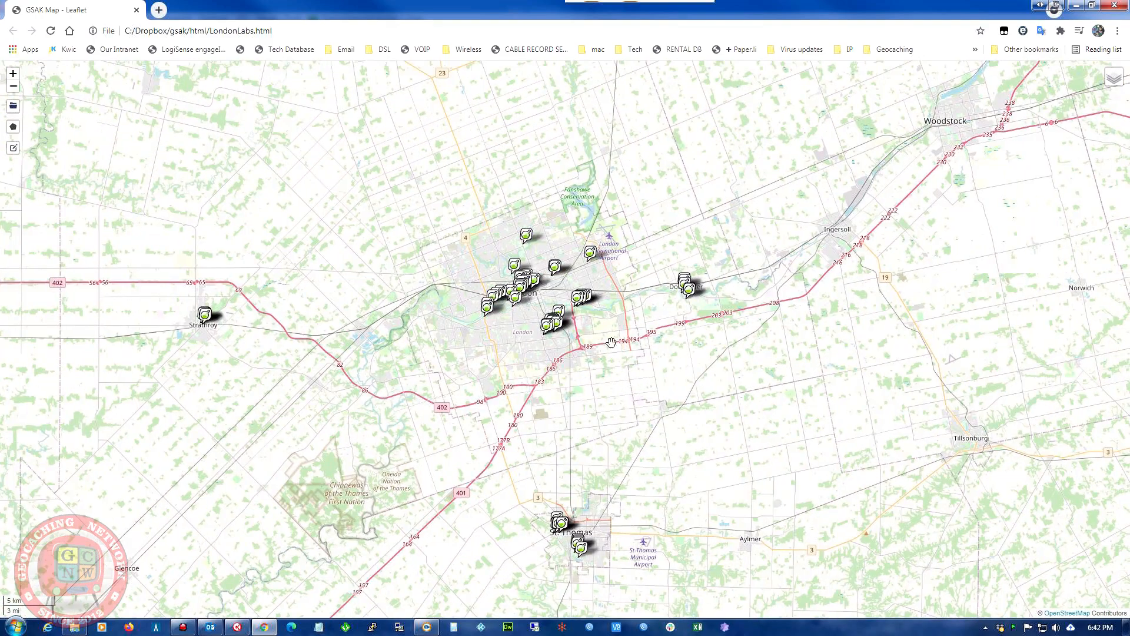
{"action": "mouse_move", "coordinate": [123, 145]}
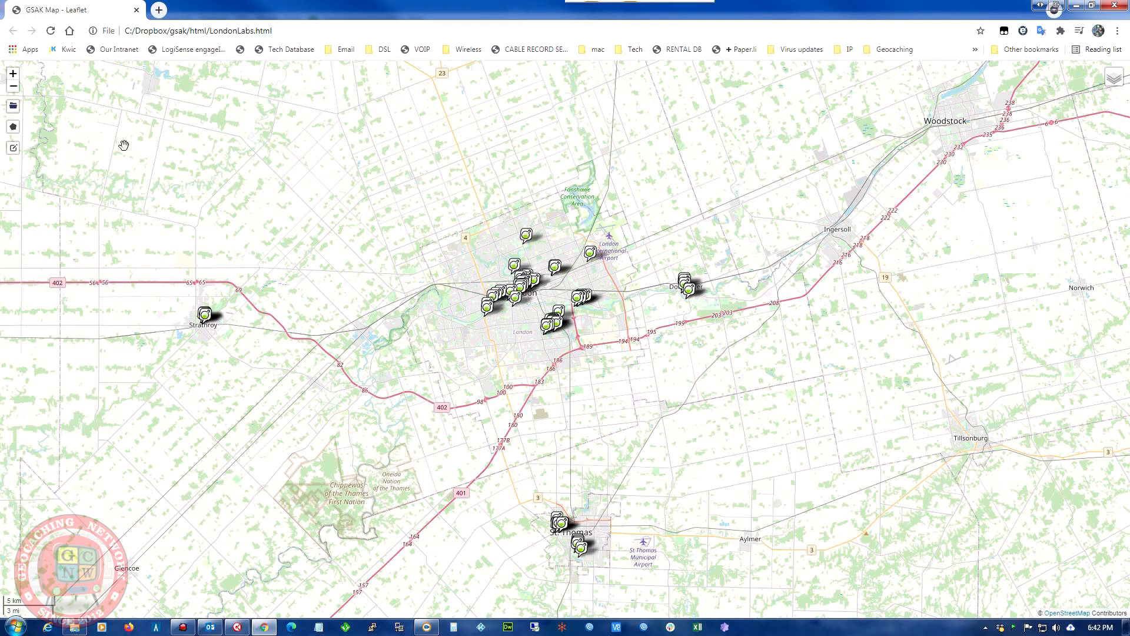
Zoom the map in on London's individual lab stage icons
{"action": "scroll", "scroll_direction": "up", "scroll_amount": 3}
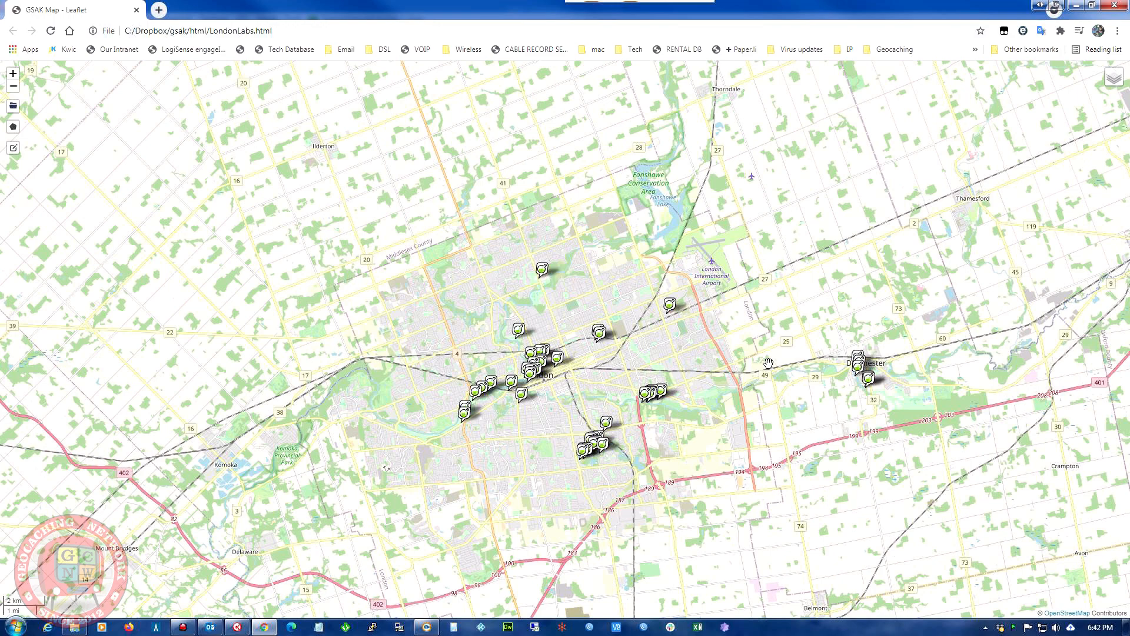
{"action": "mouse_move", "coordinate": [698, 359]}
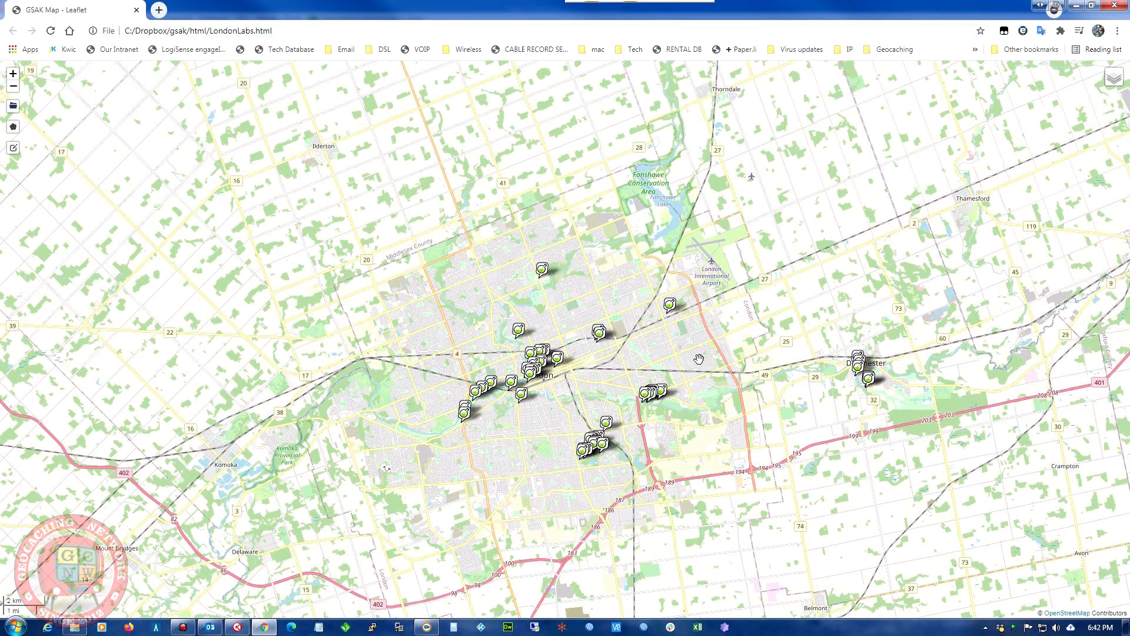
{"action": "mouse_move", "coordinate": [618, 297]}
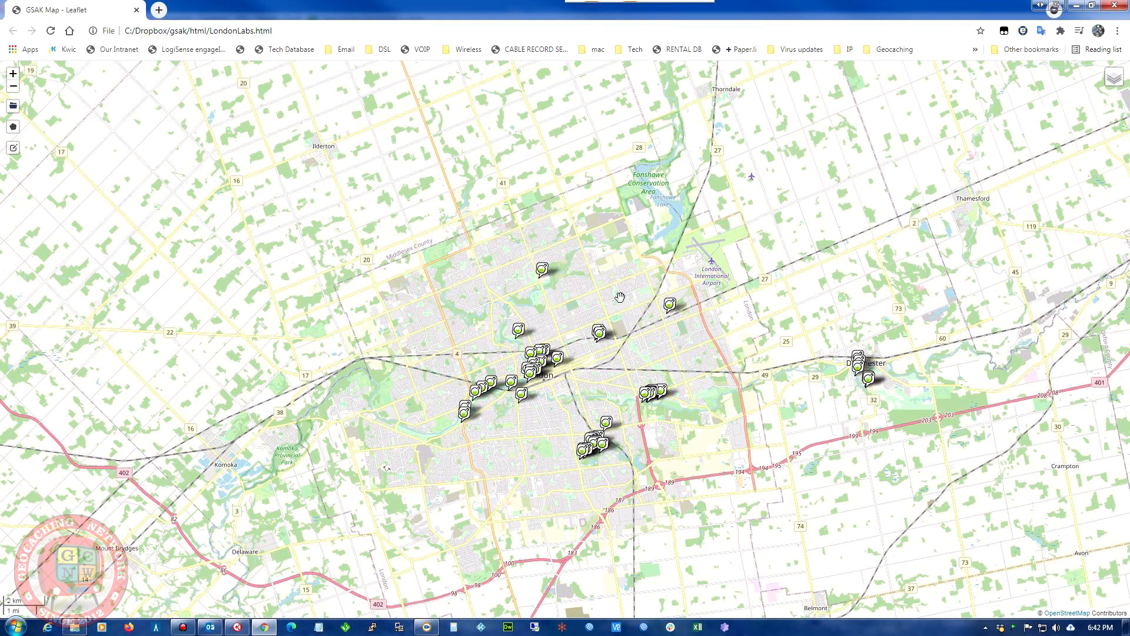
{"action": "mouse_move", "coordinate": [580, 309]}
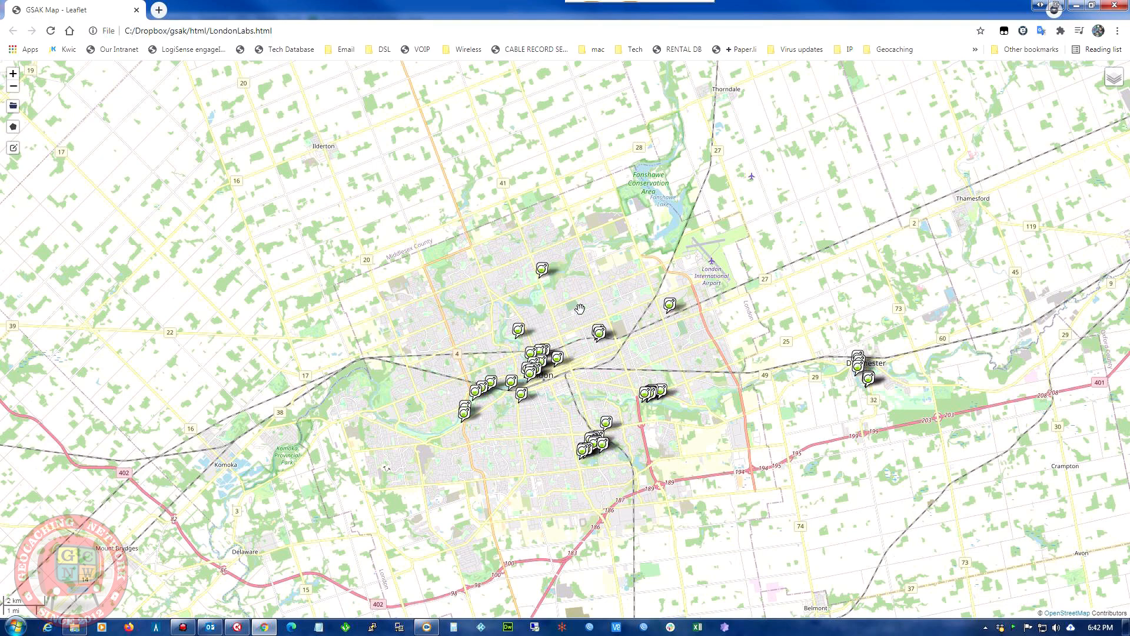
{"action": "mouse_move", "coordinate": [565, 200]}
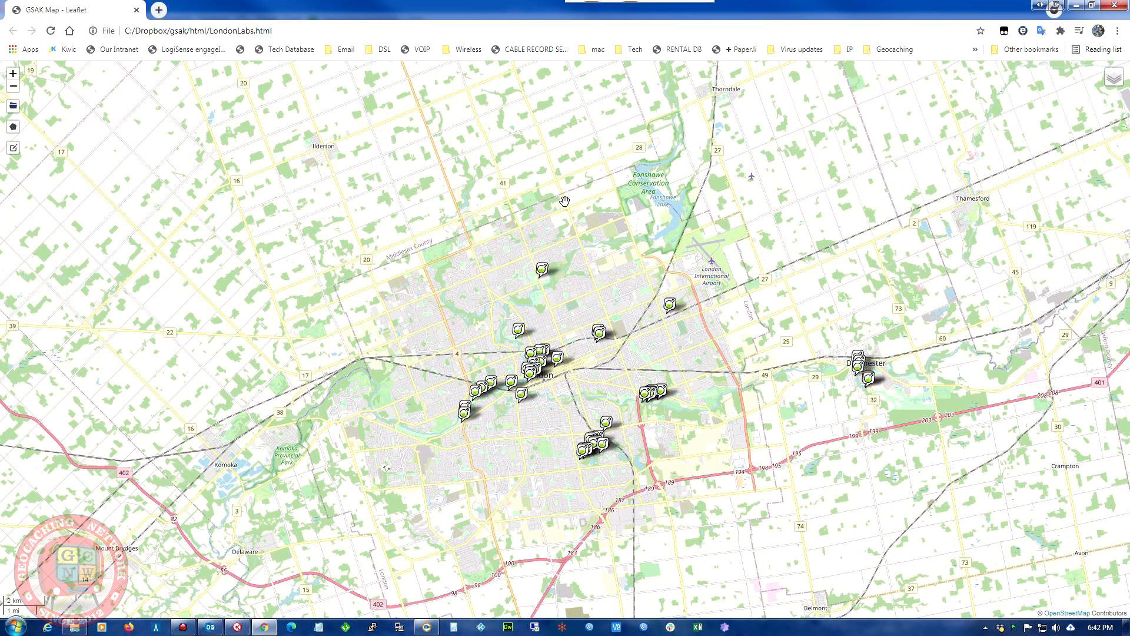
{"action": "mouse_move", "coordinate": [435, 123]}
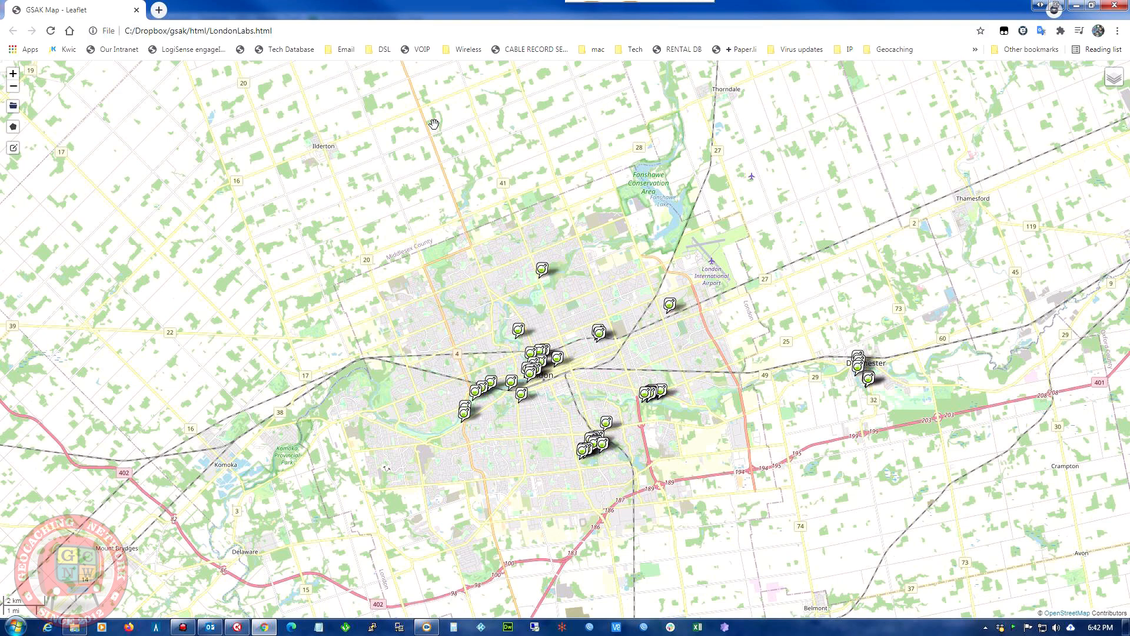
{"action": "mouse_move", "coordinate": [433, 135]}
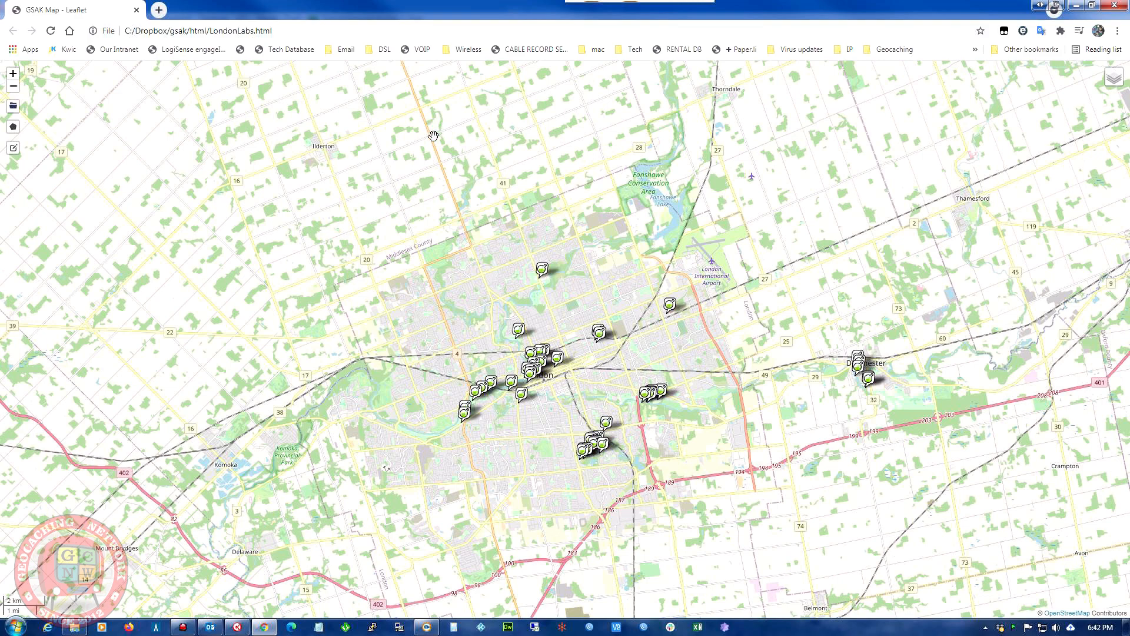
{"action": "mouse_move", "coordinate": [224, 87]}
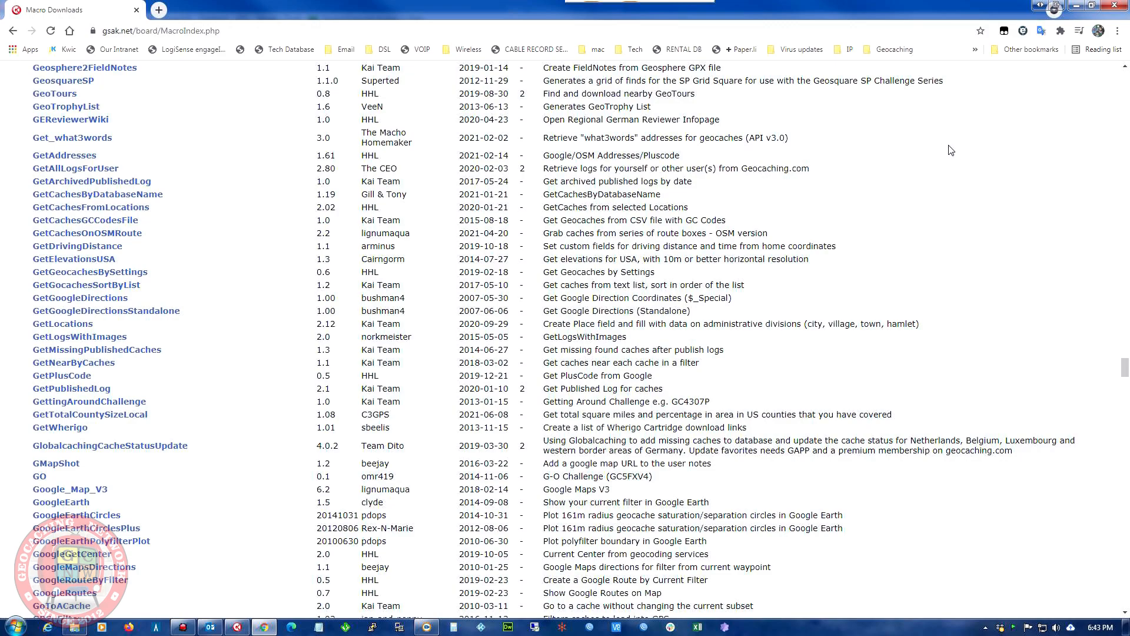
Scroll through the alphabetical macro listings back to the D entries
{"action": "scroll", "scroll_direction": "down", "scroll_amount": 3}
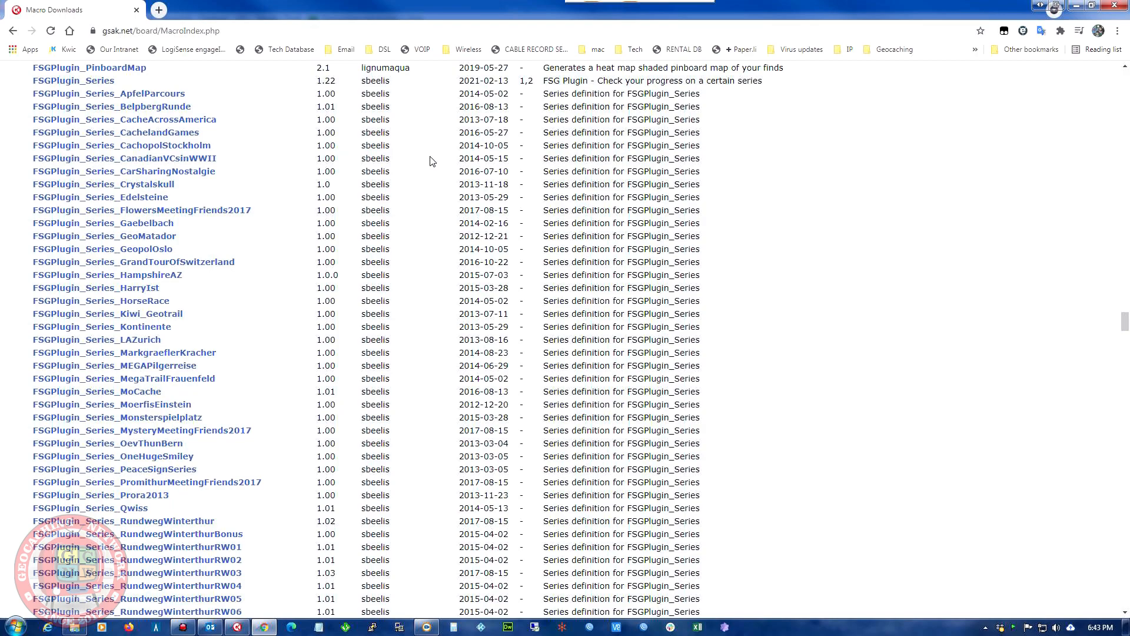
{"action": "scroll", "scroll_direction": "down", "scroll_amount": 3}
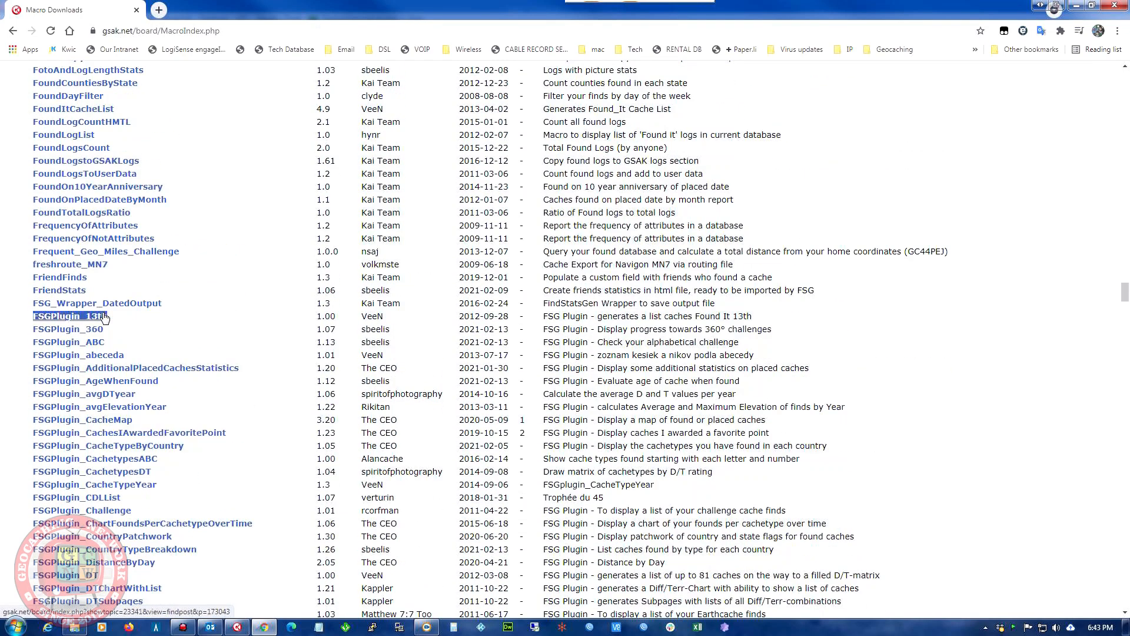
{"action": "scroll", "scroll_direction": "down", "scroll_amount": 3}
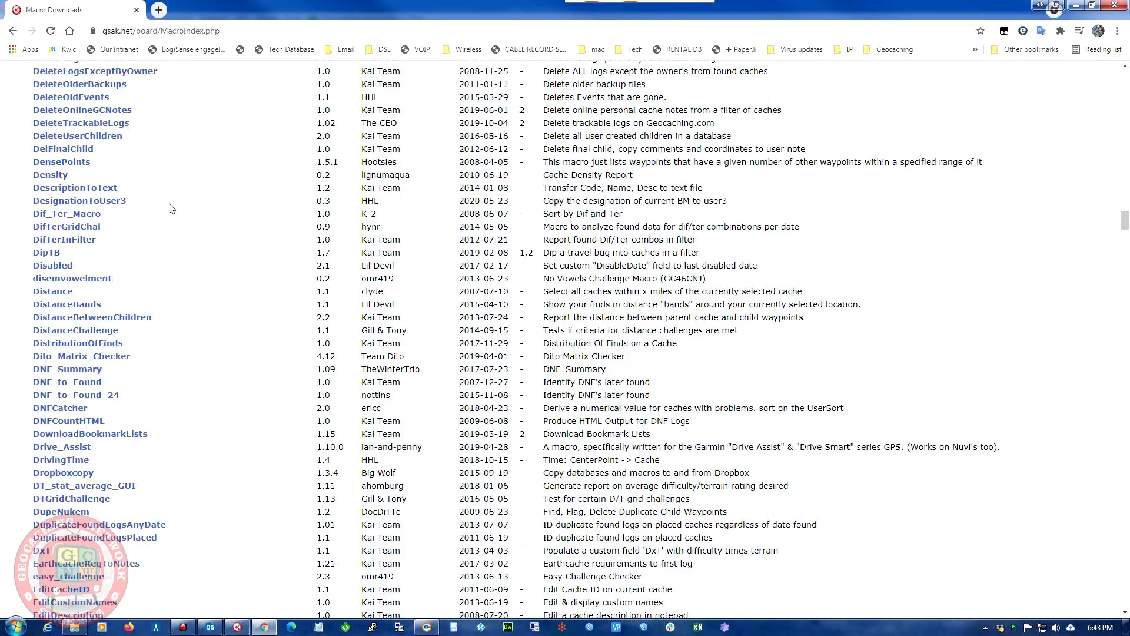
{"action": "scroll", "scroll_direction": "up", "scroll_amount": 3}
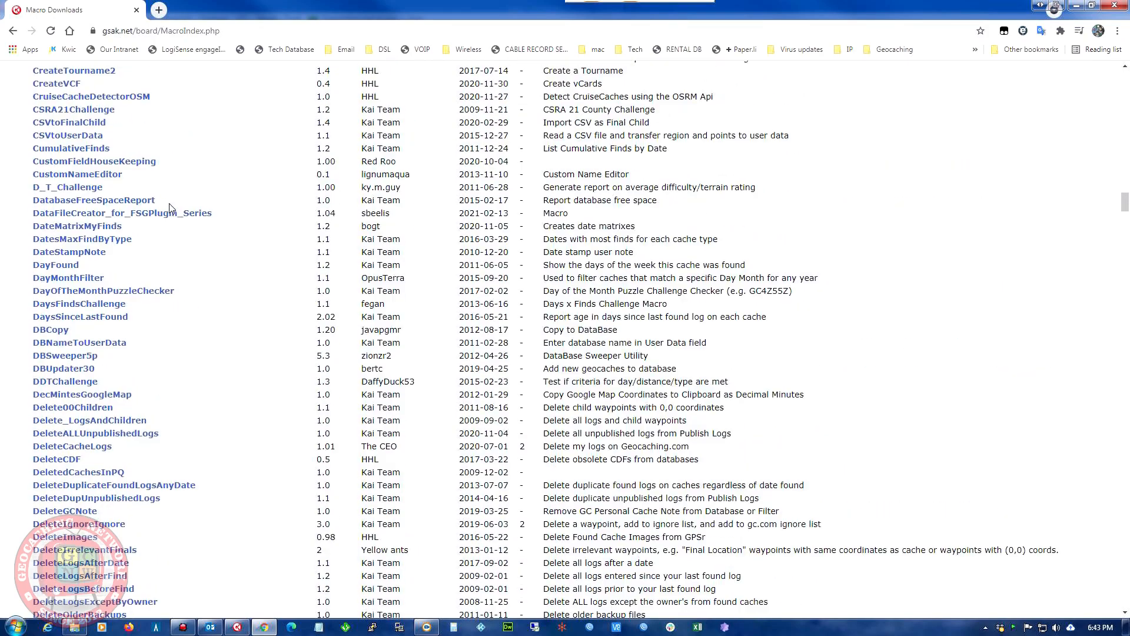
{"action": "scroll", "scroll_direction": "up", "scroll_amount": 3}
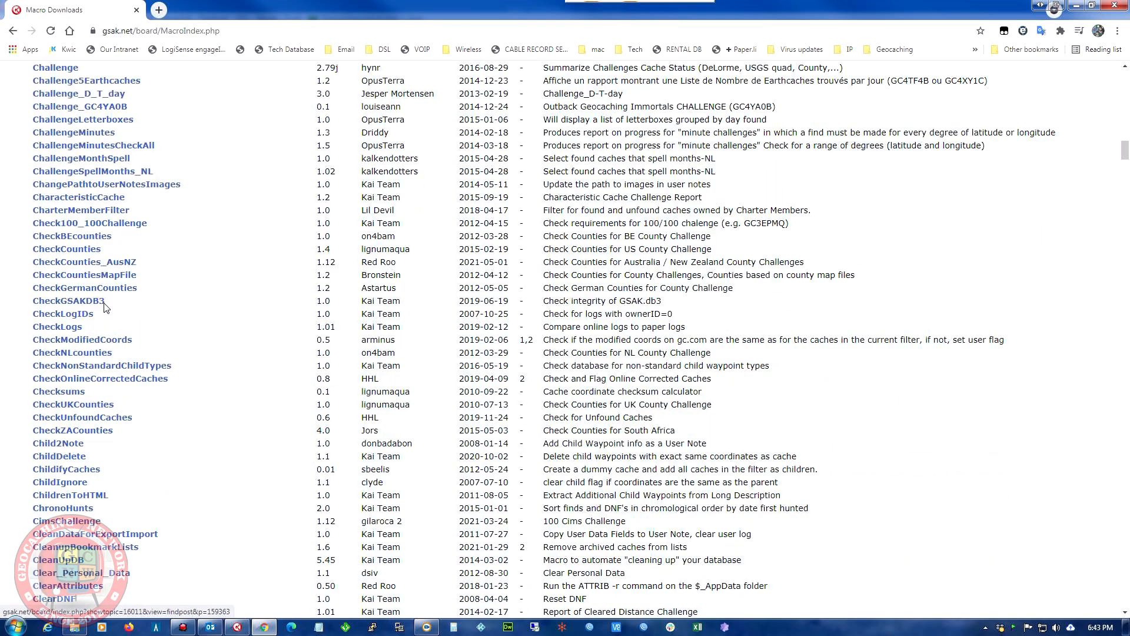
{"action": "scroll", "scroll_direction": "down", "scroll_amount": 3}
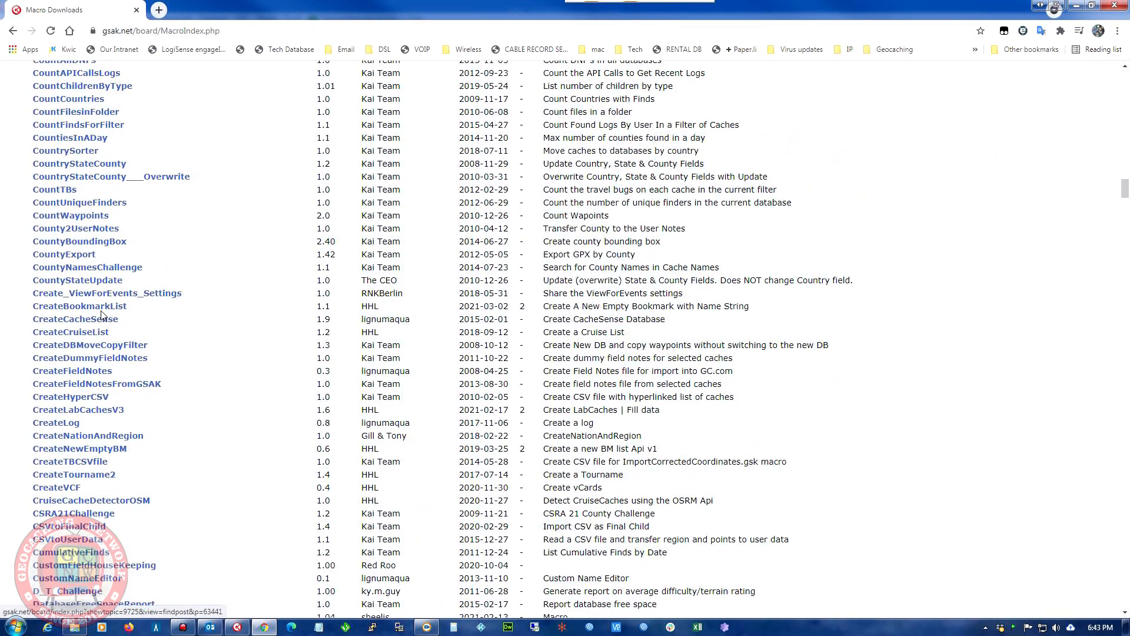
{"action": "scroll", "scroll_direction": "down", "scroll_amount": 3}
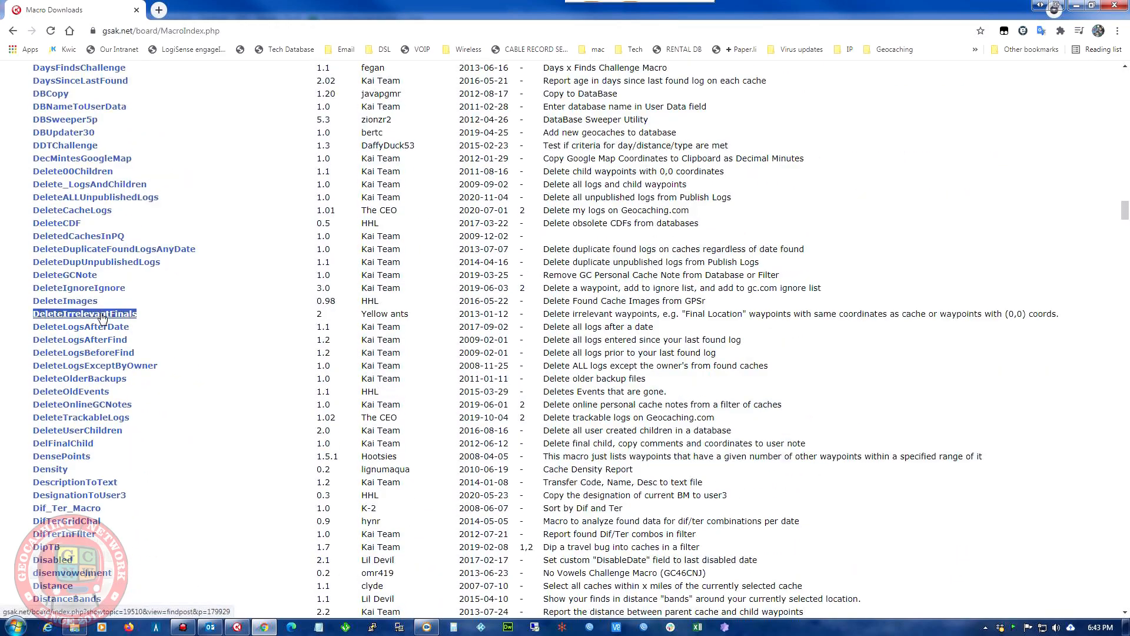